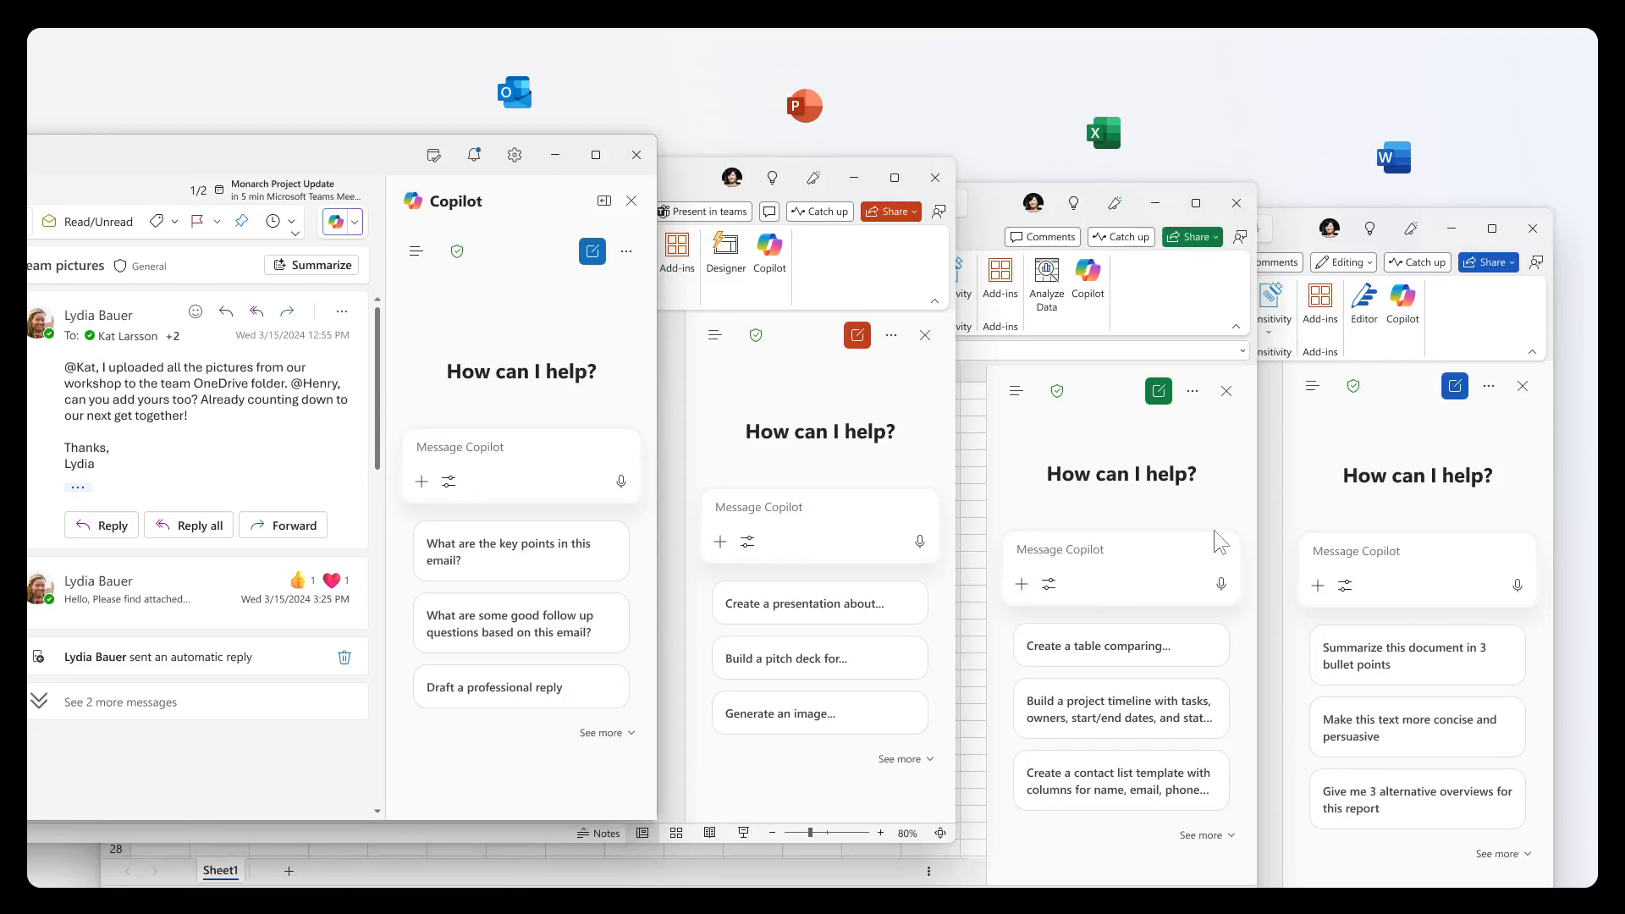
mouse_move(1272, 623)
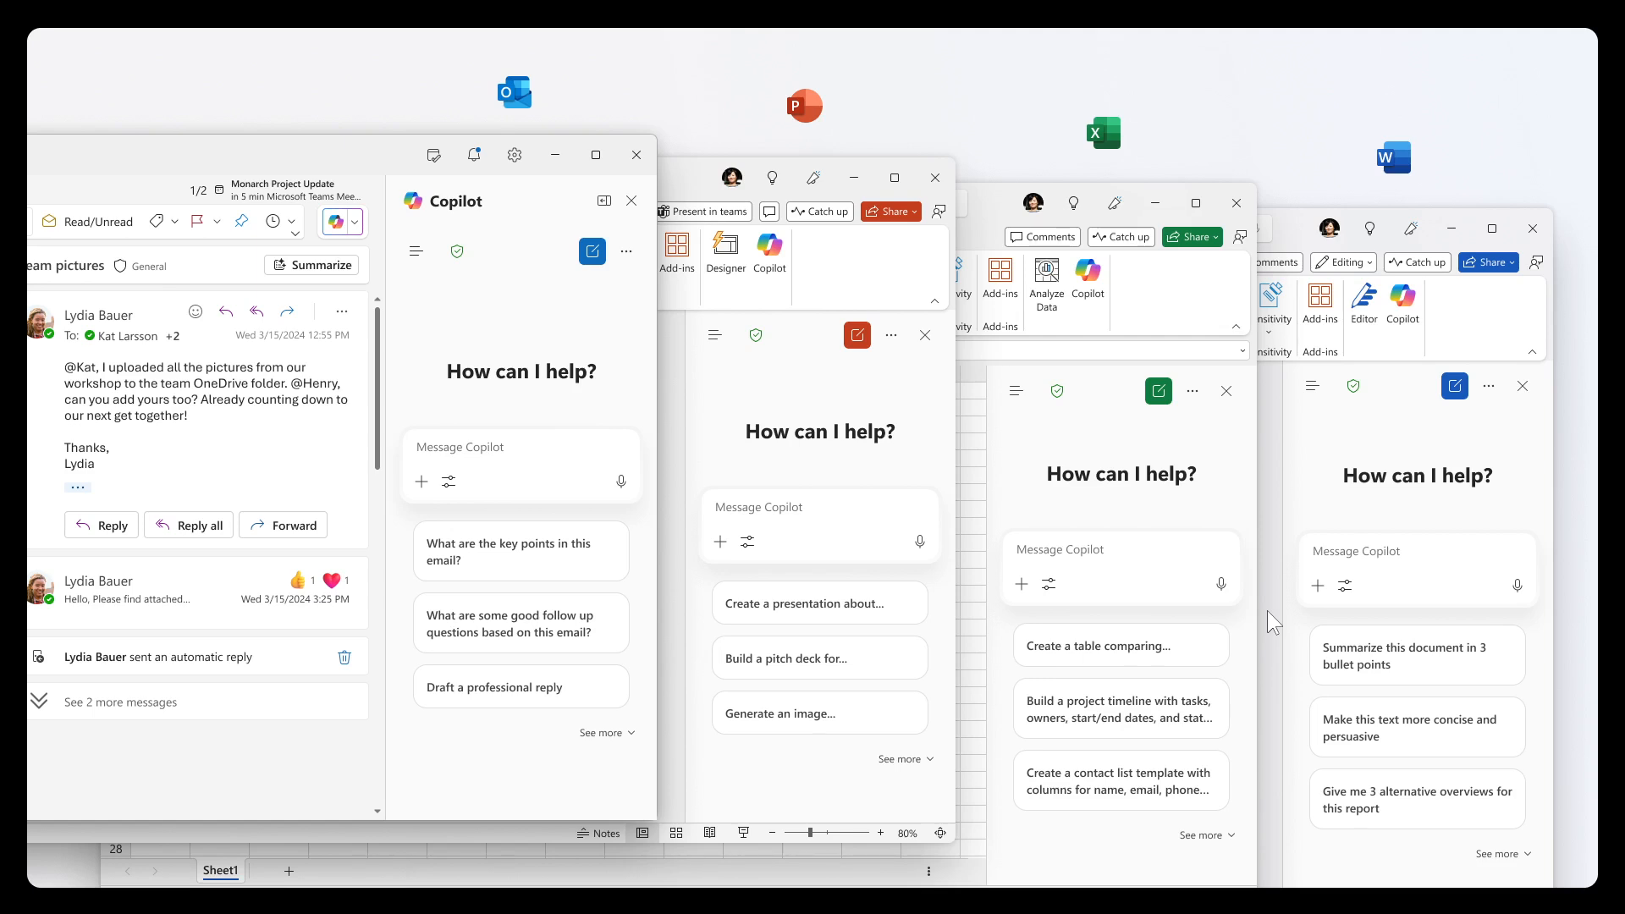
mouse_move(1152, 330)
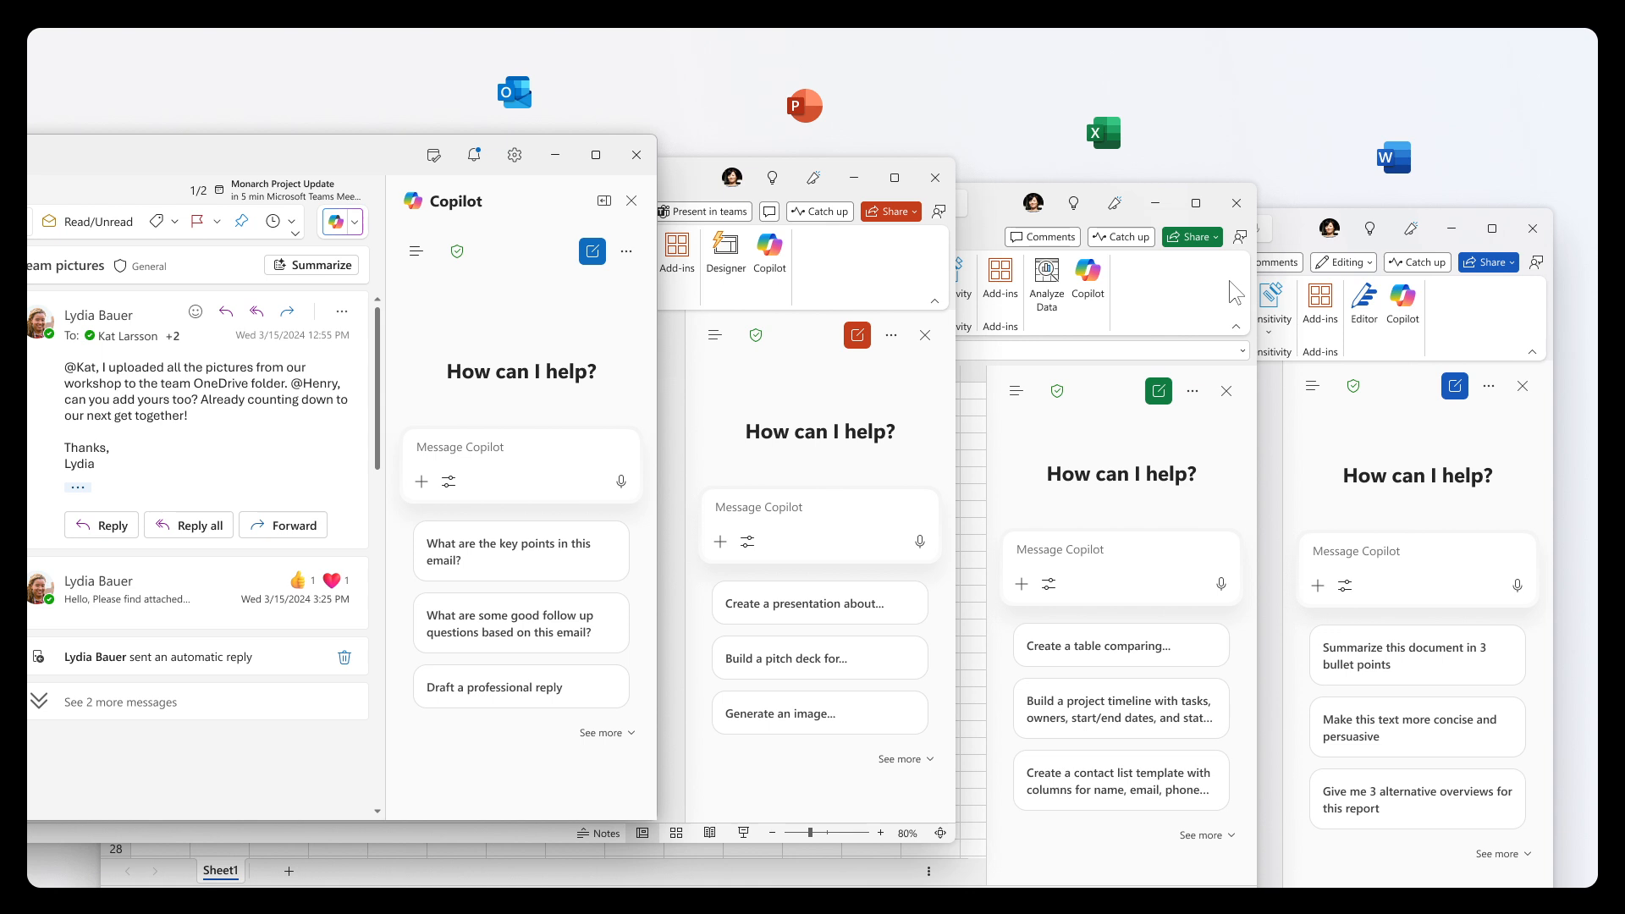
mouse_move(1475, 421)
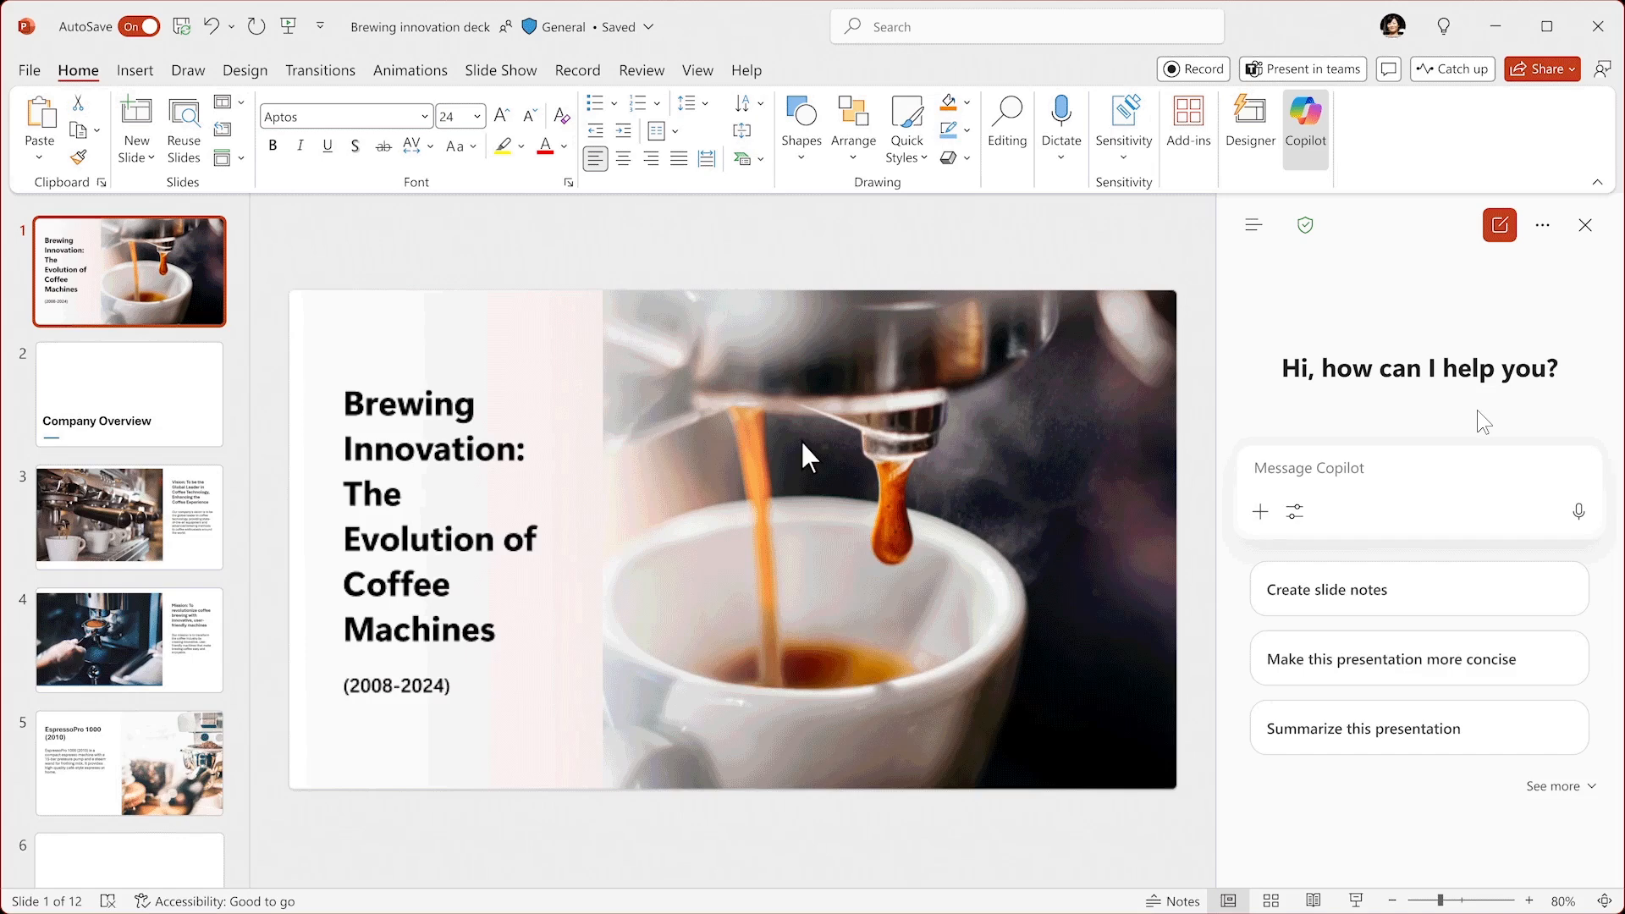
Send Copilot the prompt 'What are some potential questions that I might be asked by the audience?'
text(What are some potential questi)
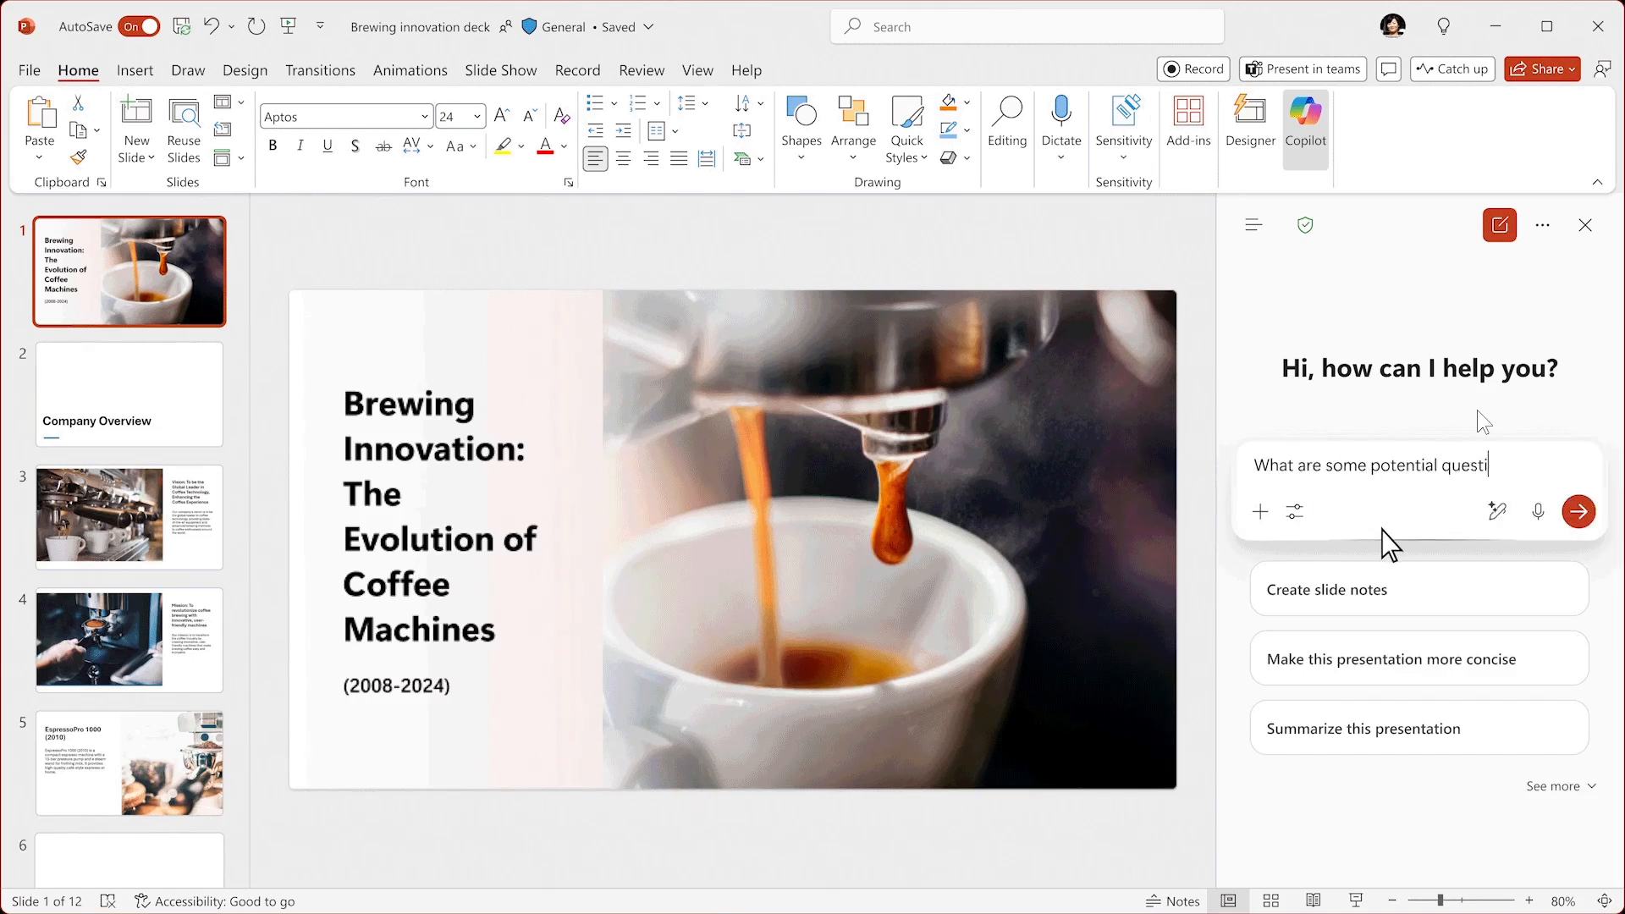
text(ons that I might be asked by the audience?)
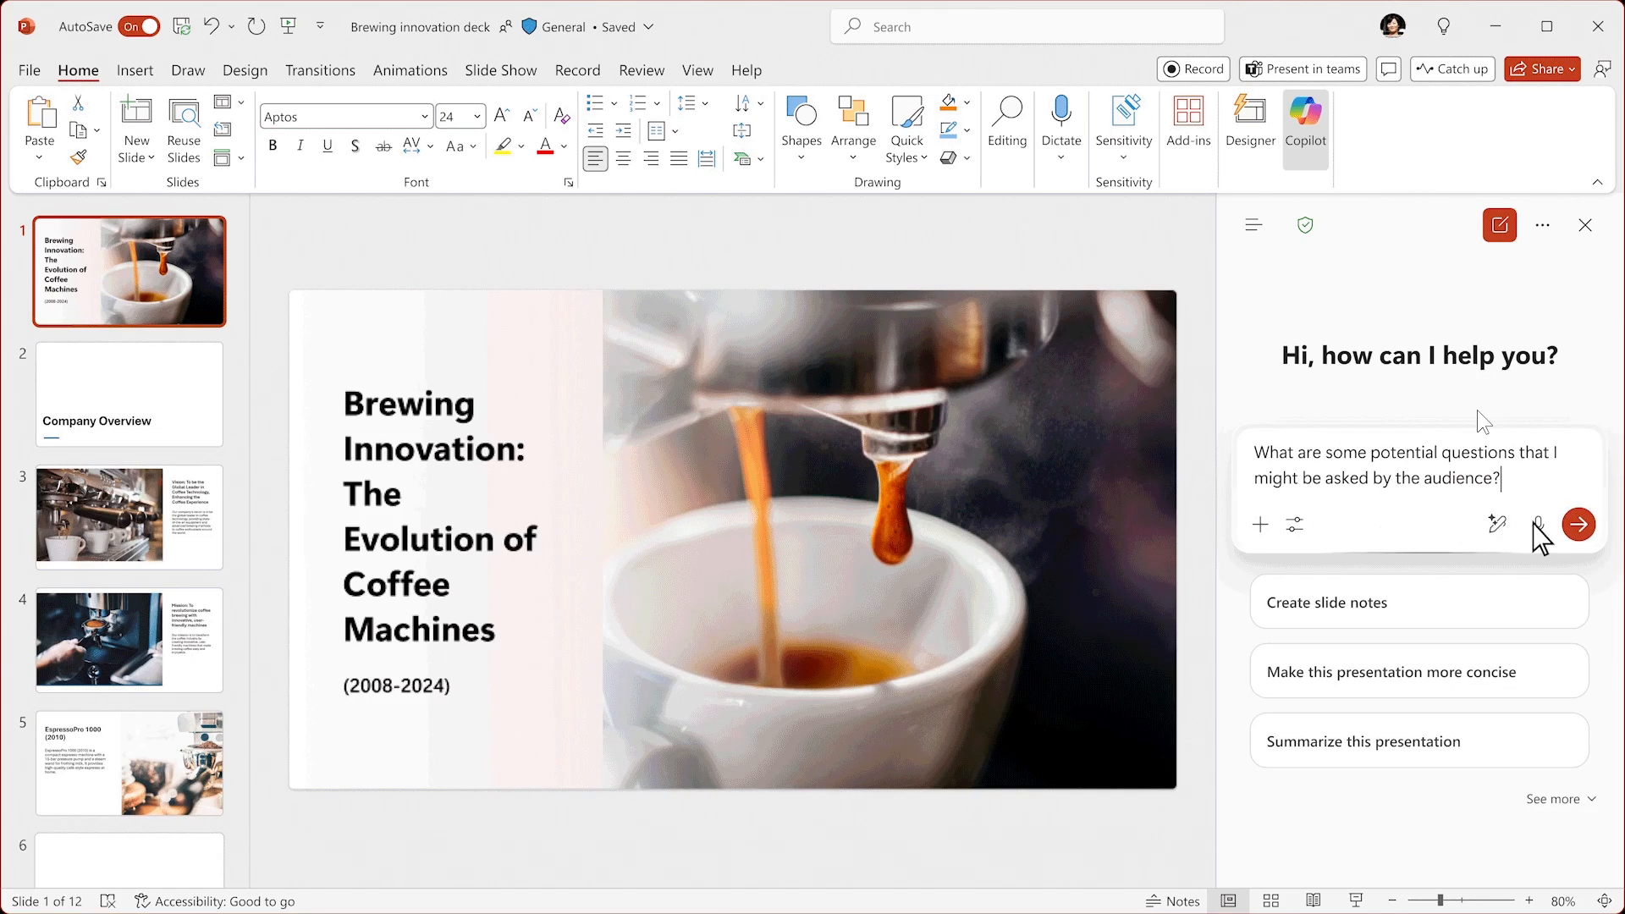
click(1577, 524)
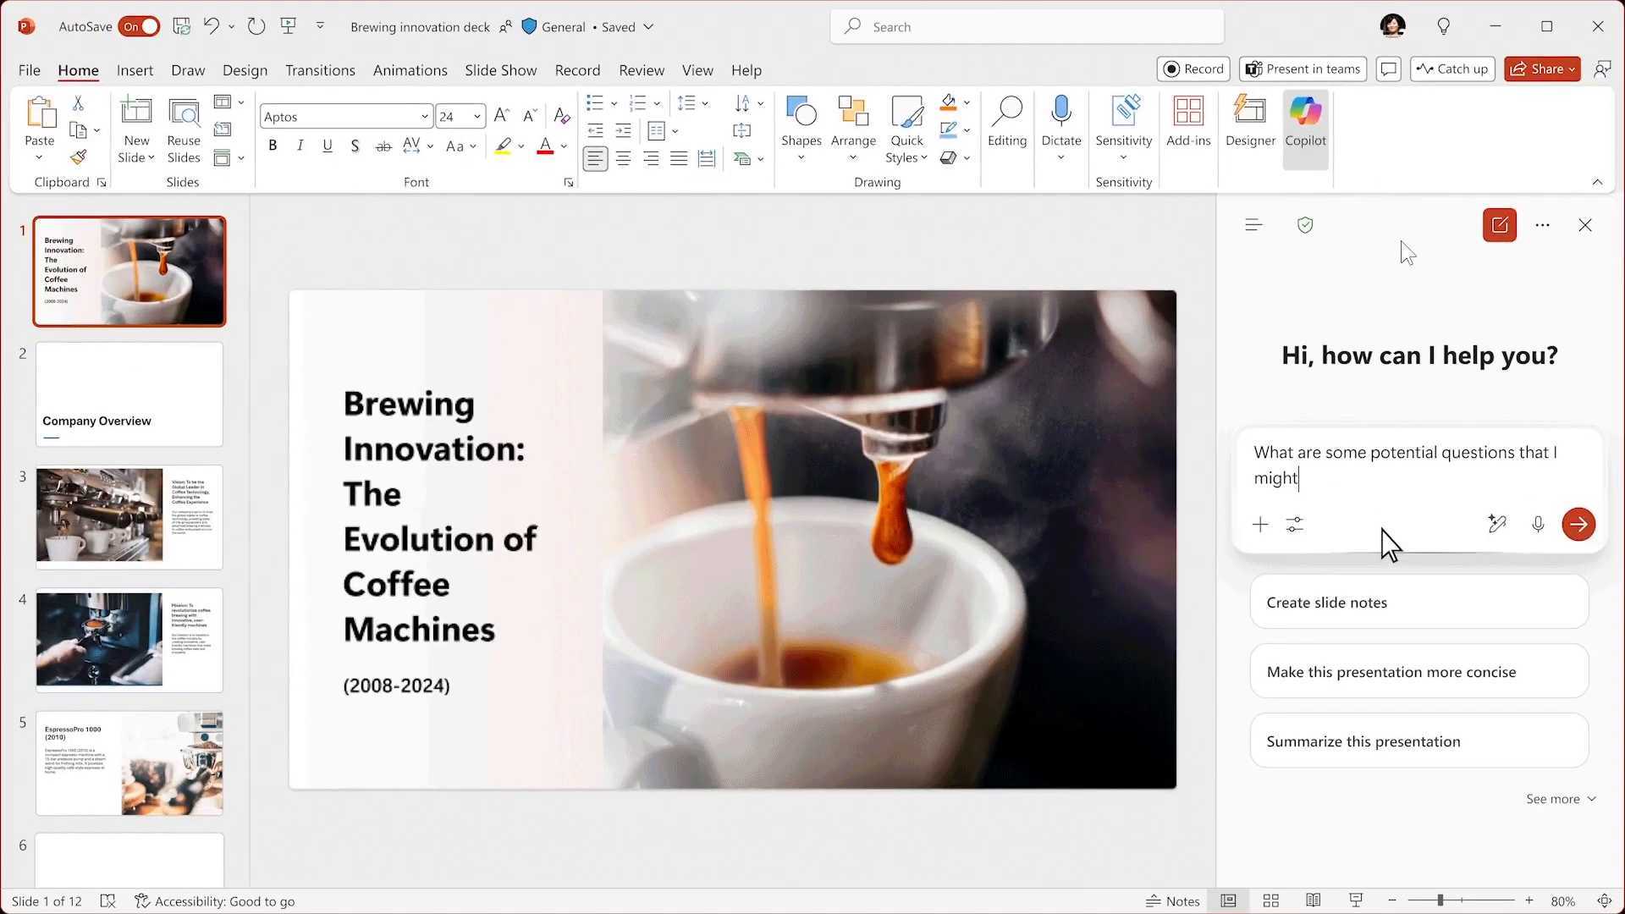
text(be asked by the audience?)
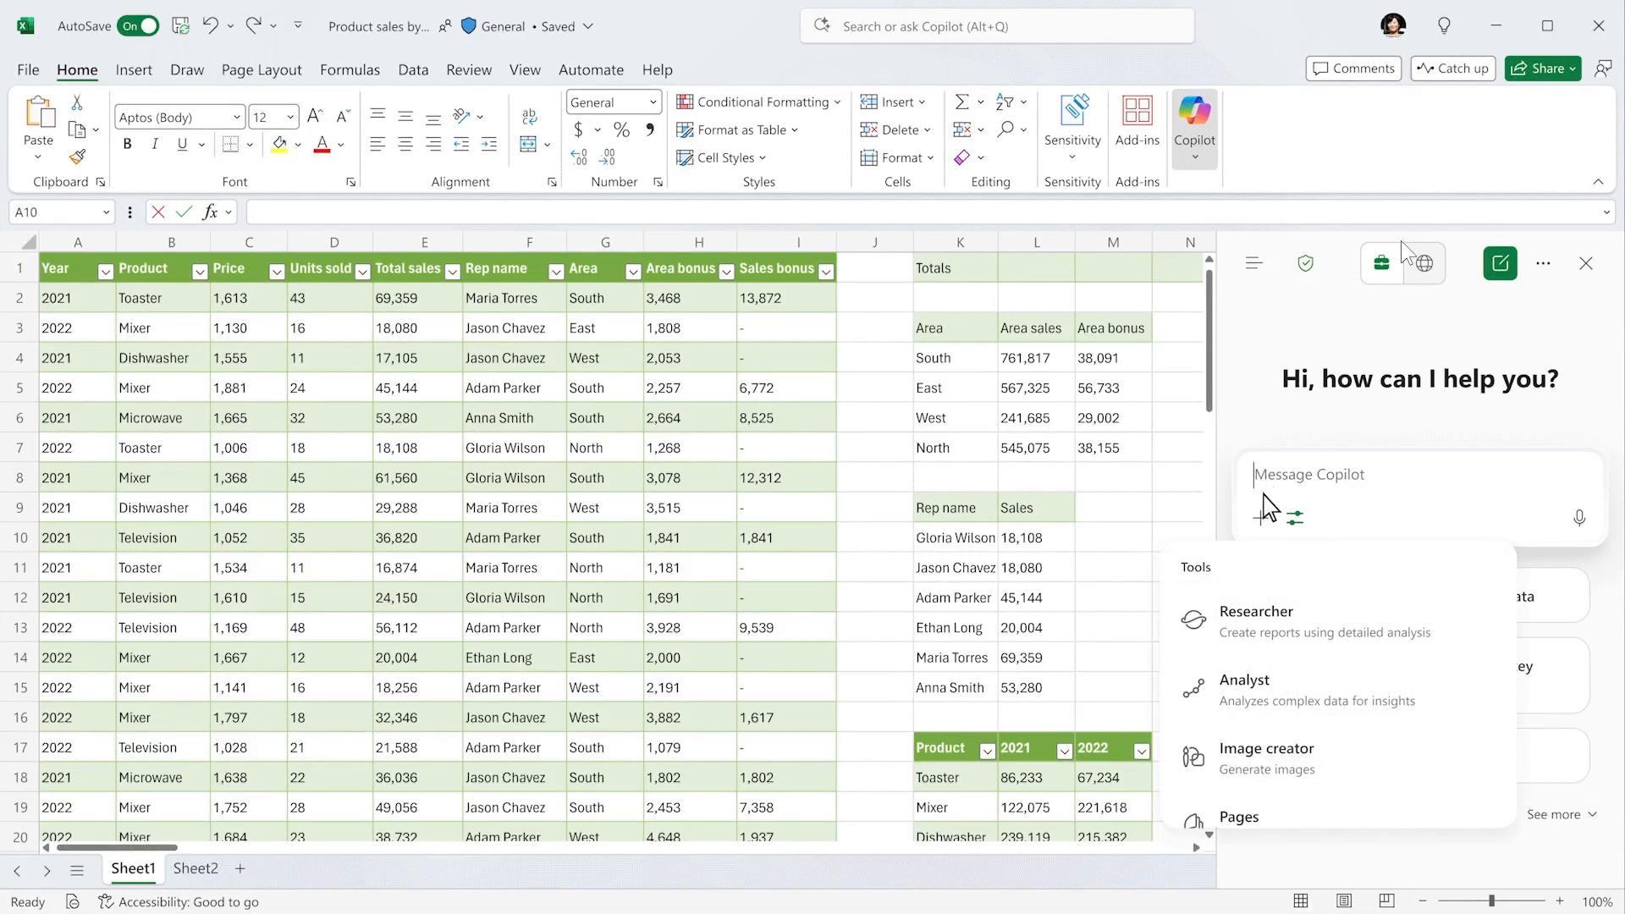
Select the Analyst tool and send the next-year Total Sales forecast request with a visual
click(1244, 678)
text(Based on the past years' data, forecast next year's Total Sales and create a visual)
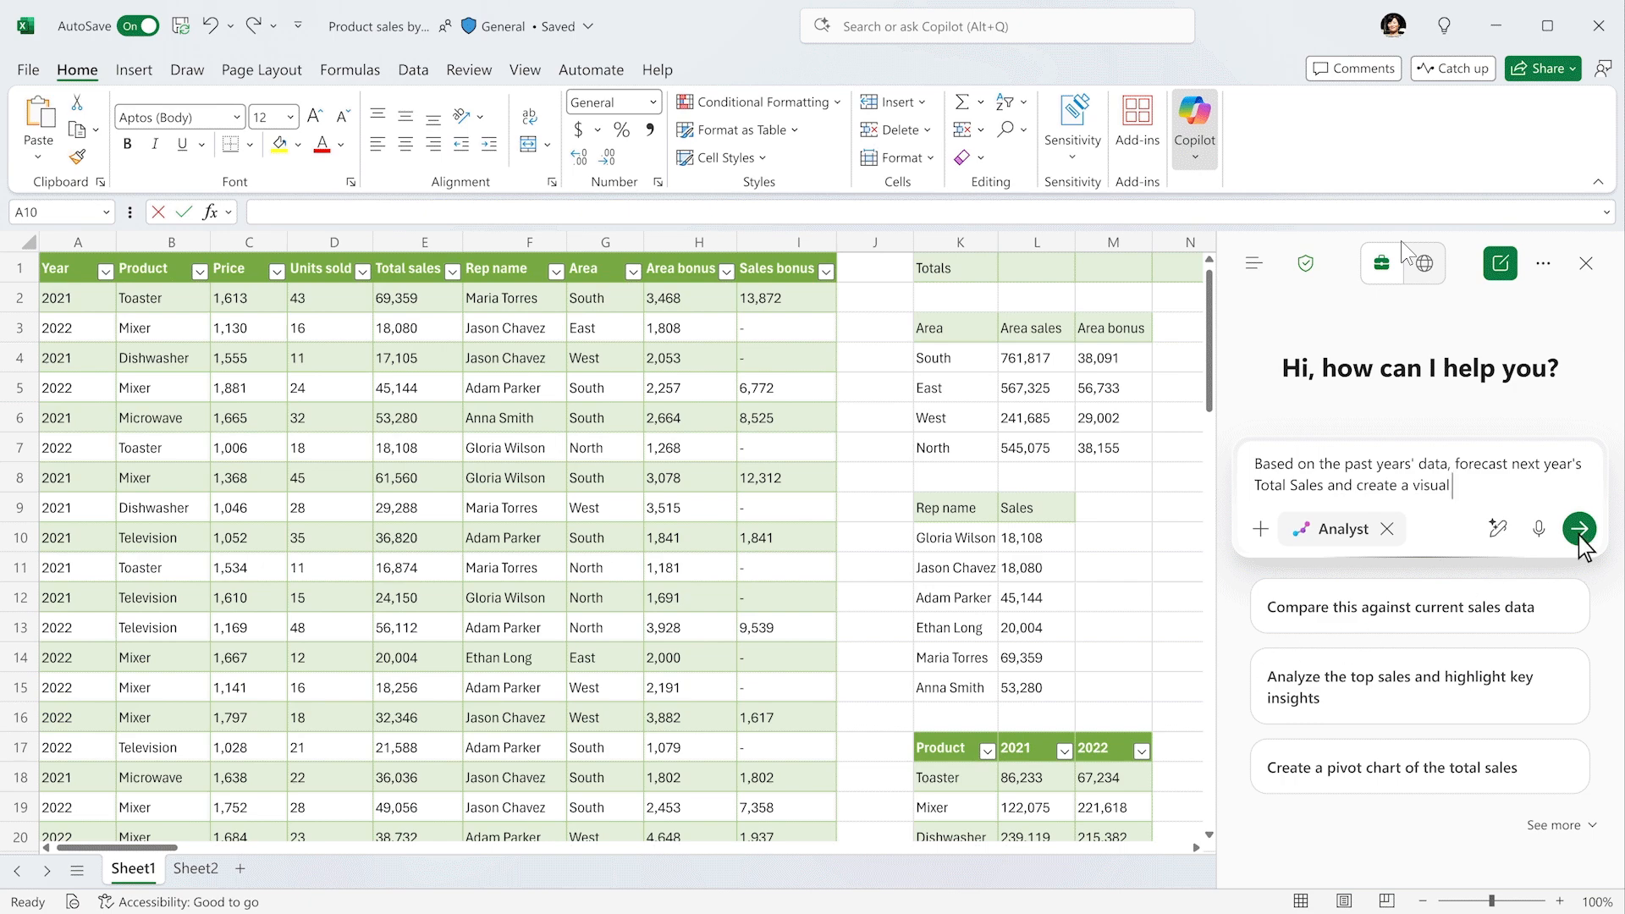
click(1579, 528)
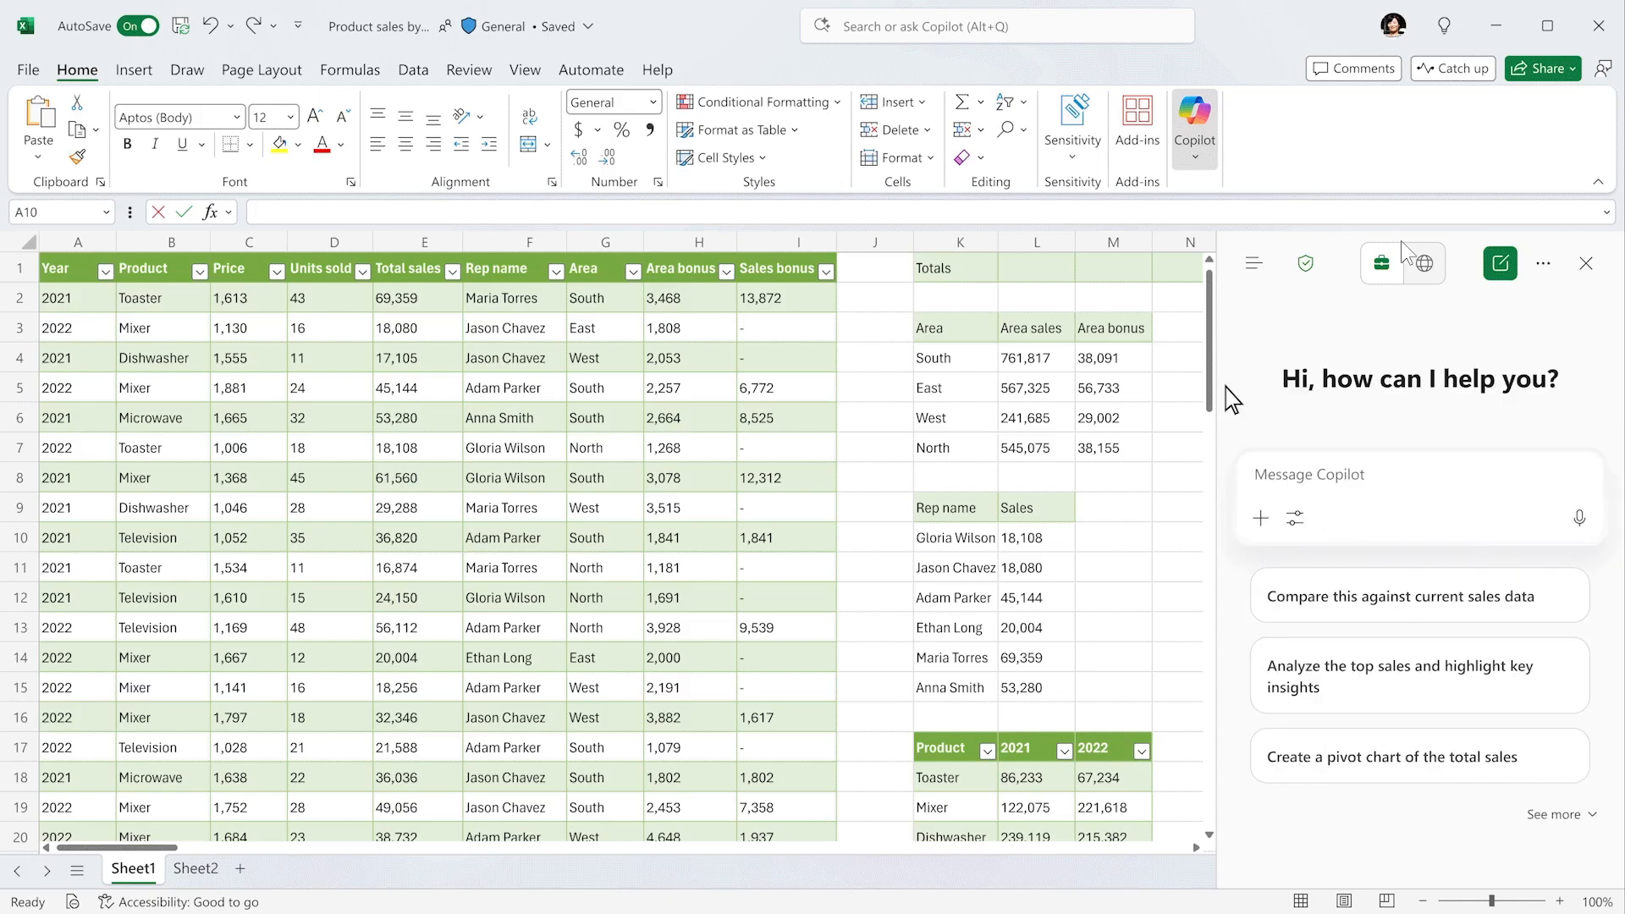
click(1293, 517)
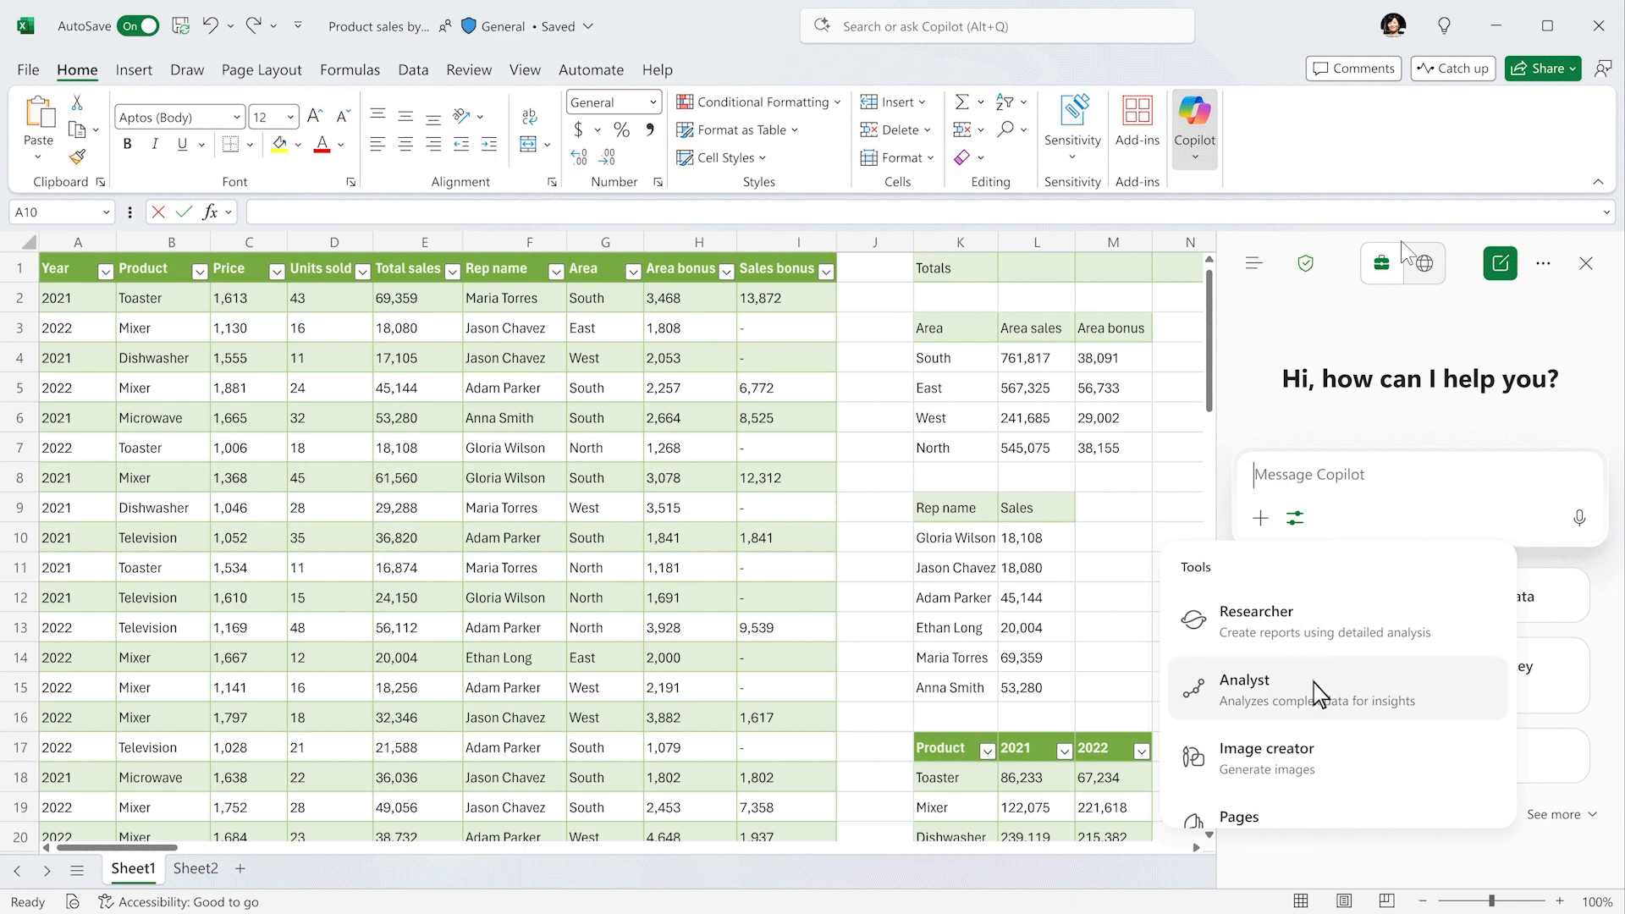
click(1244, 680)
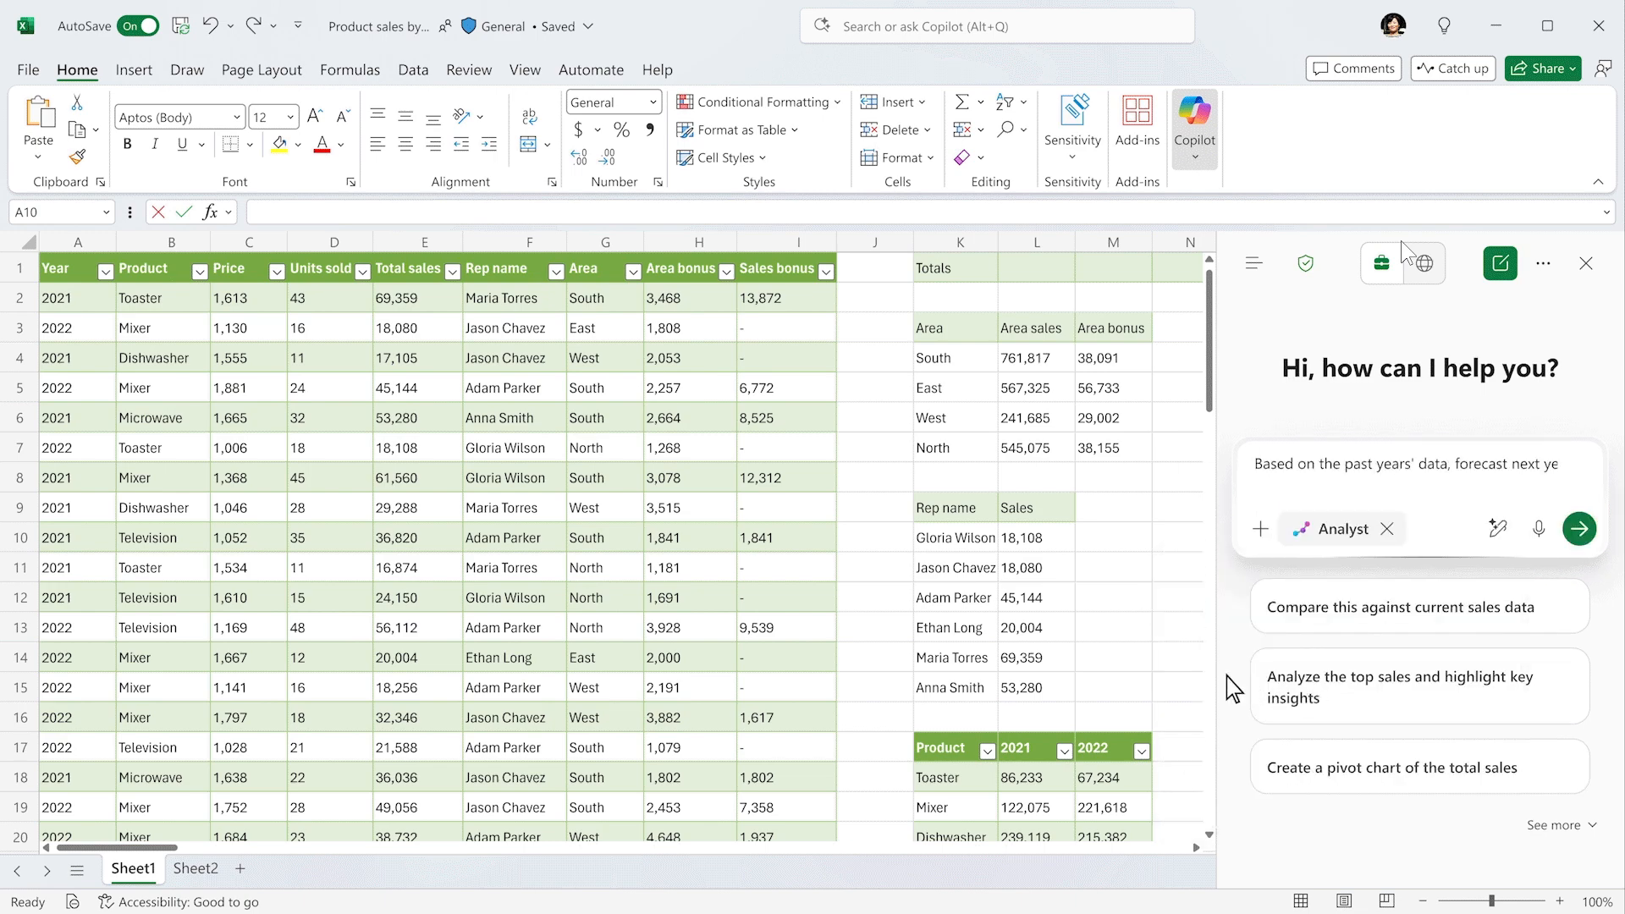
click(1579, 528)
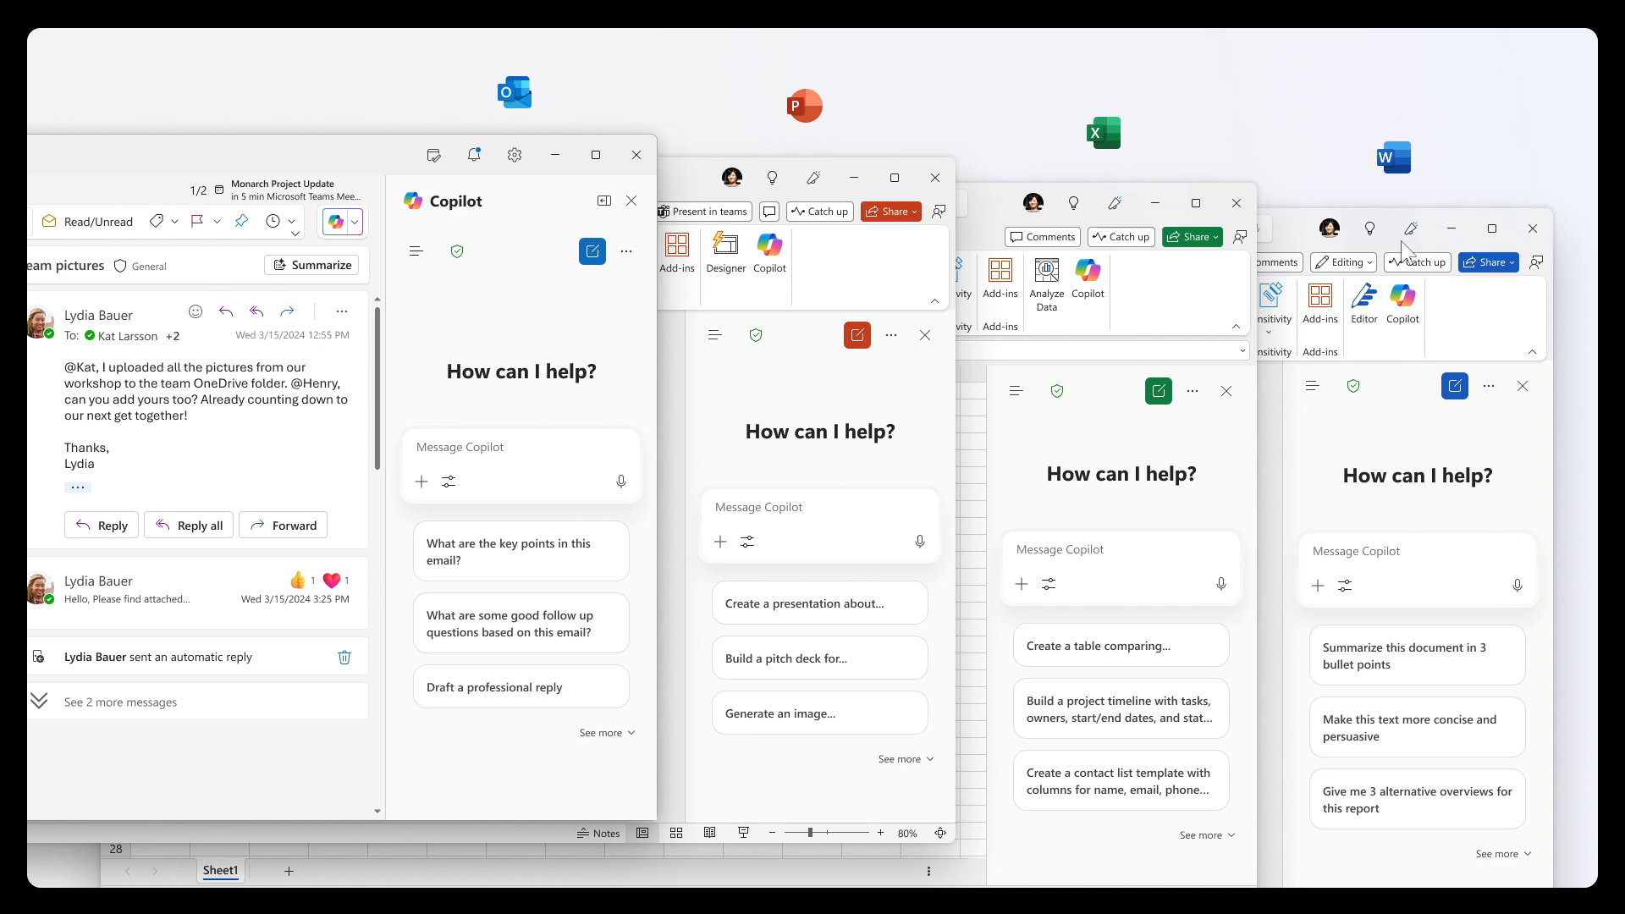
mouse_move(1308, 612)
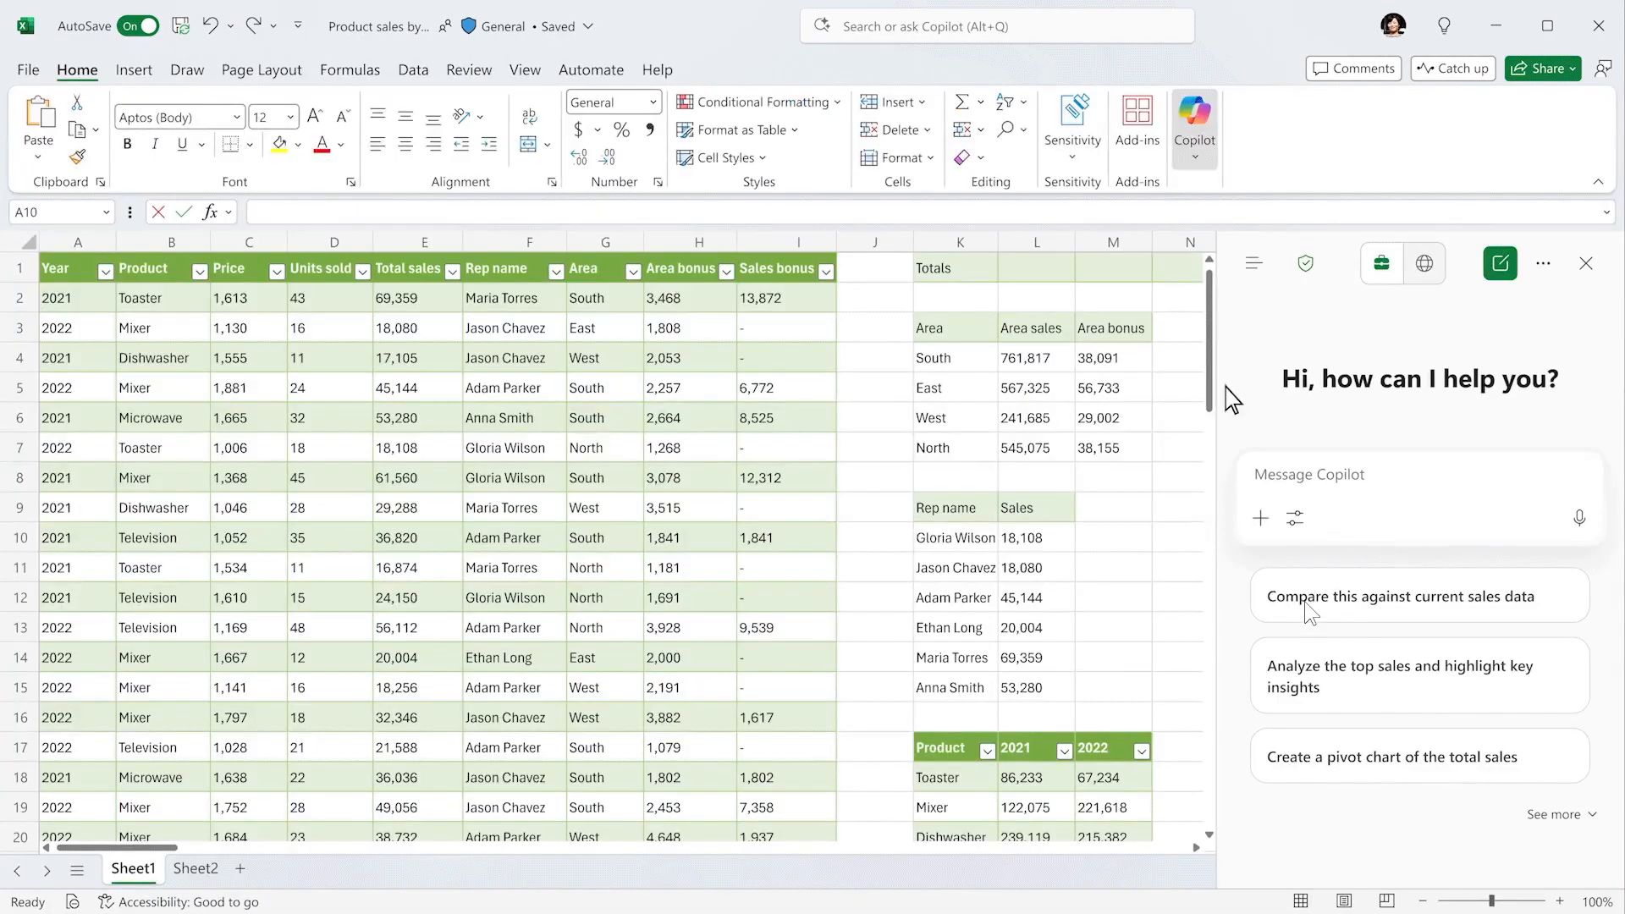
Choose the Analyst tool and start a new message for the Total Sales forecast
click(1295, 518)
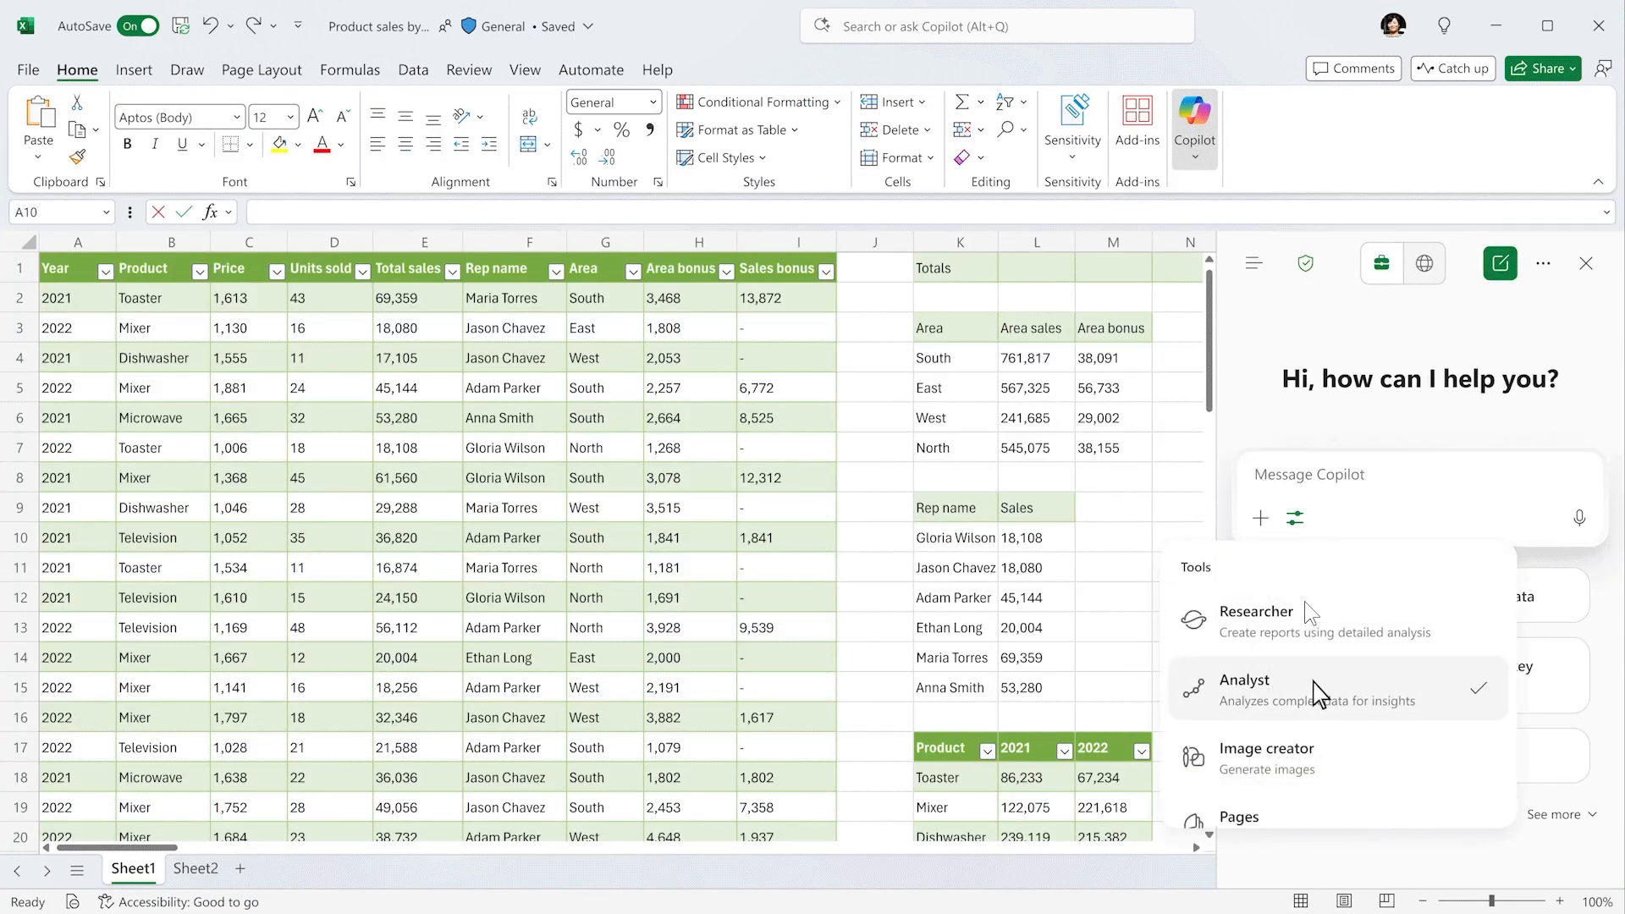
click(1243, 680)
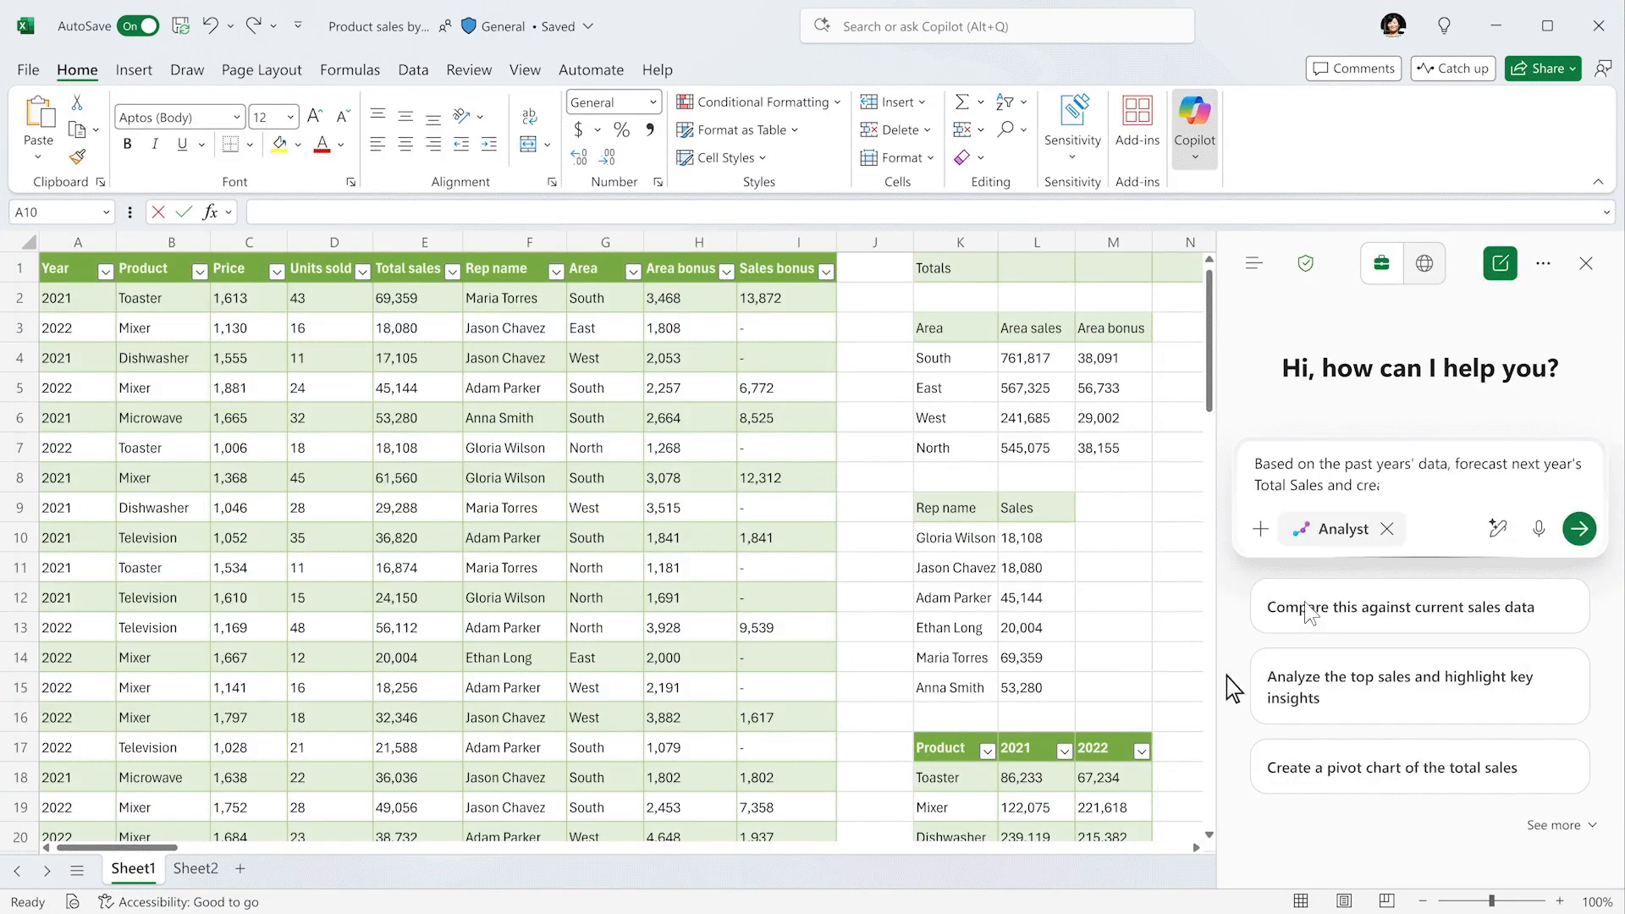
click(1579, 528)
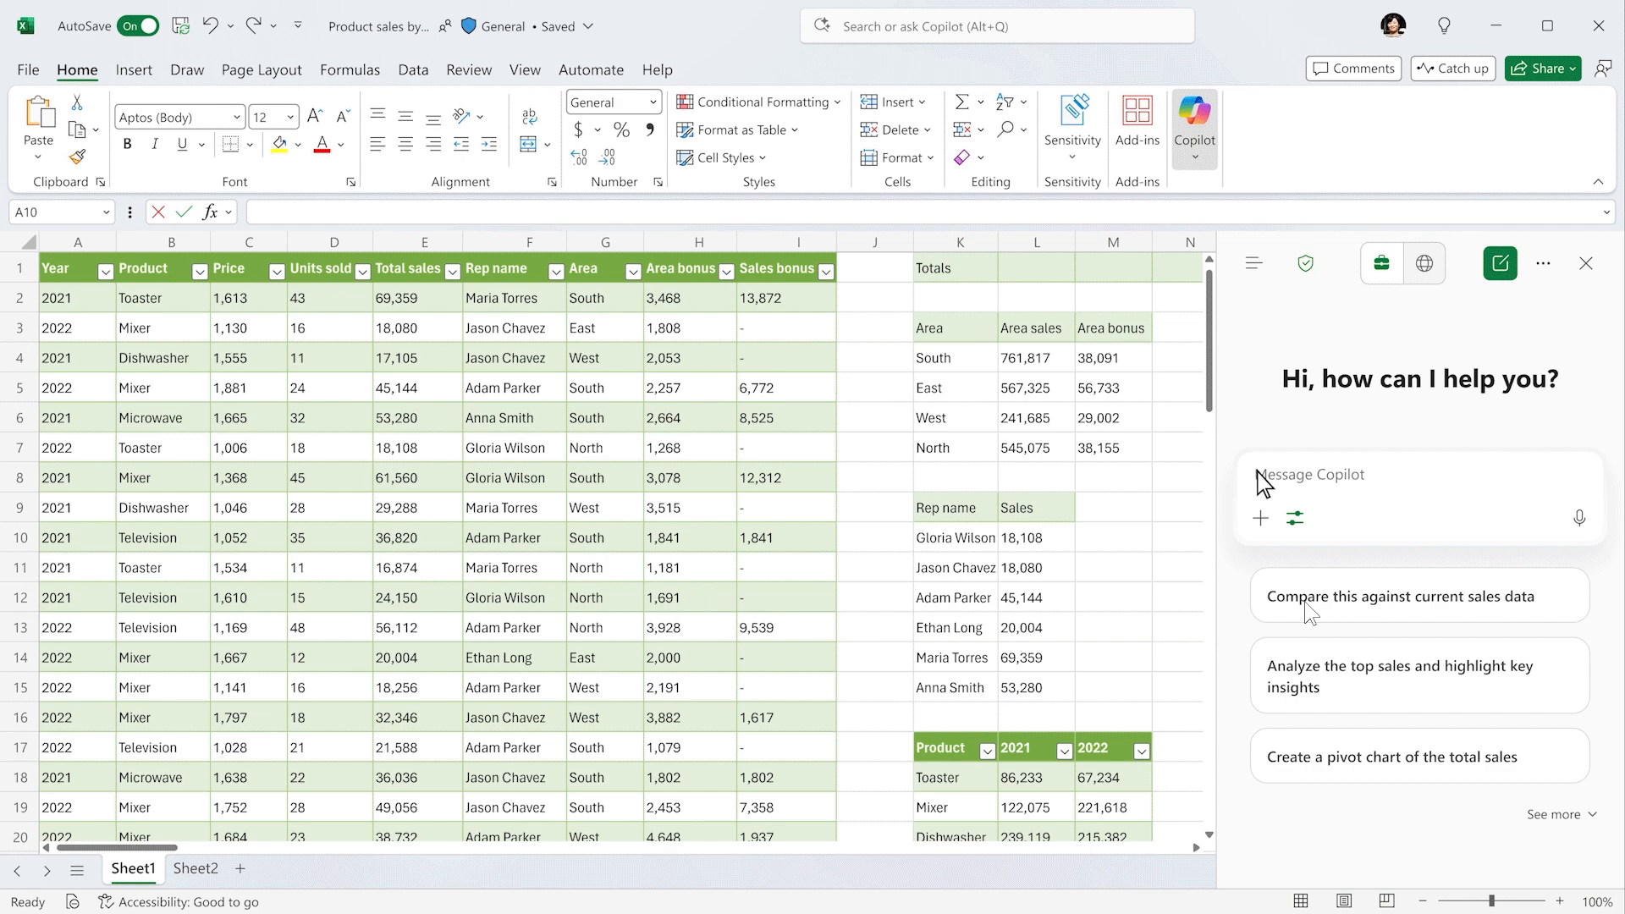
click(1291, 518)
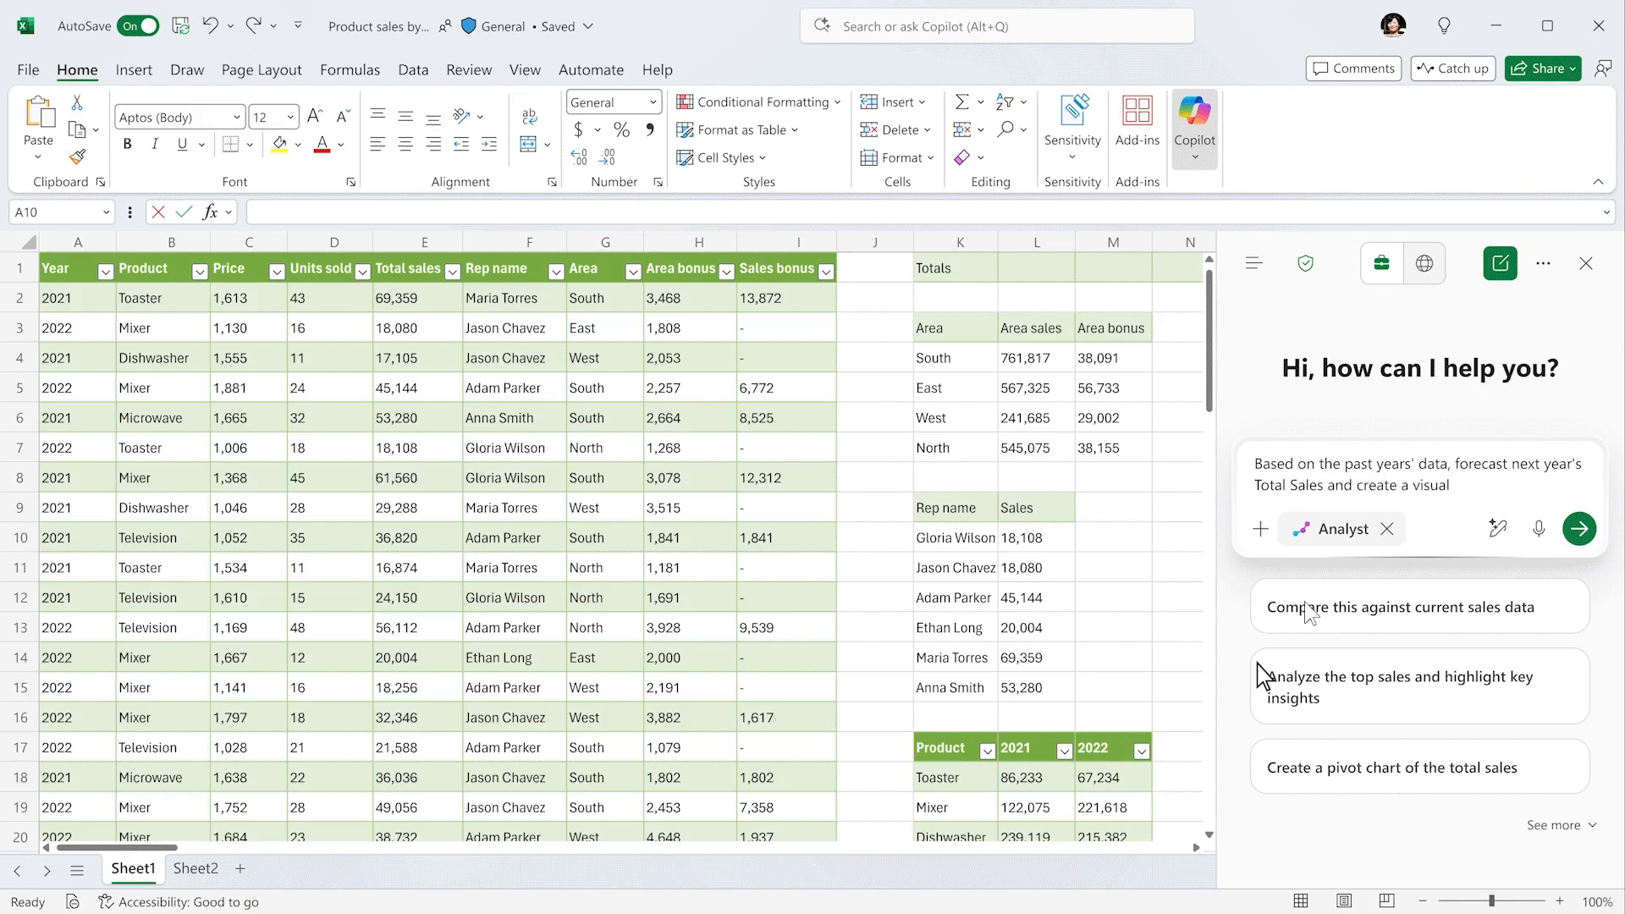
Reselect Analyst and enter the forecast prompt in the message box, ready to send
click(1579, 528)
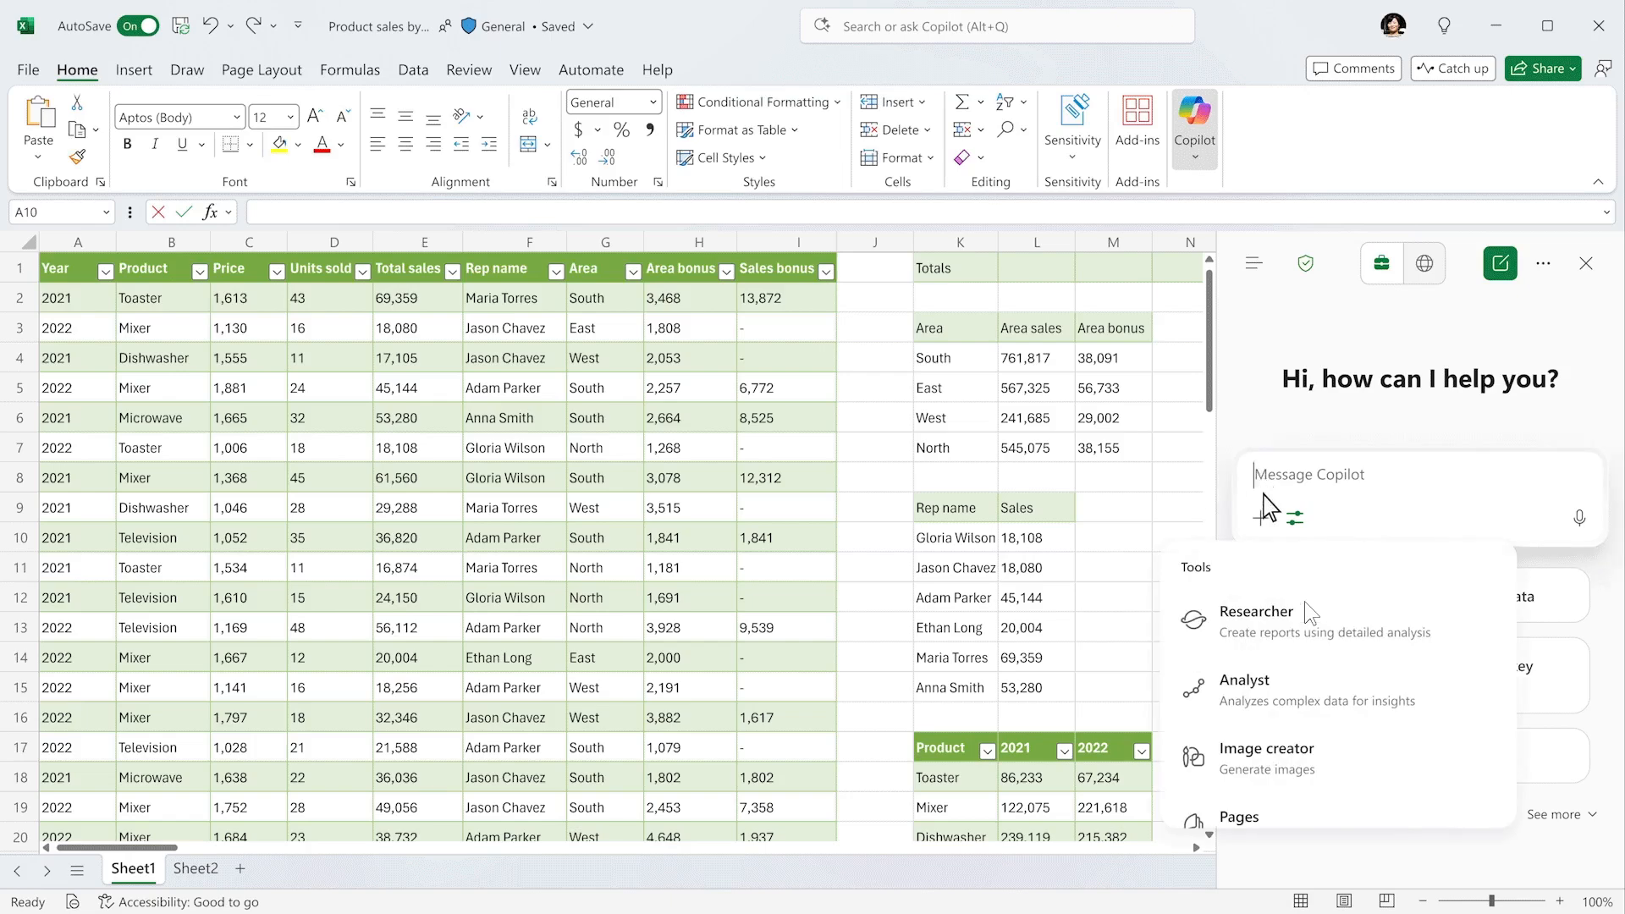
click(1243, 688)
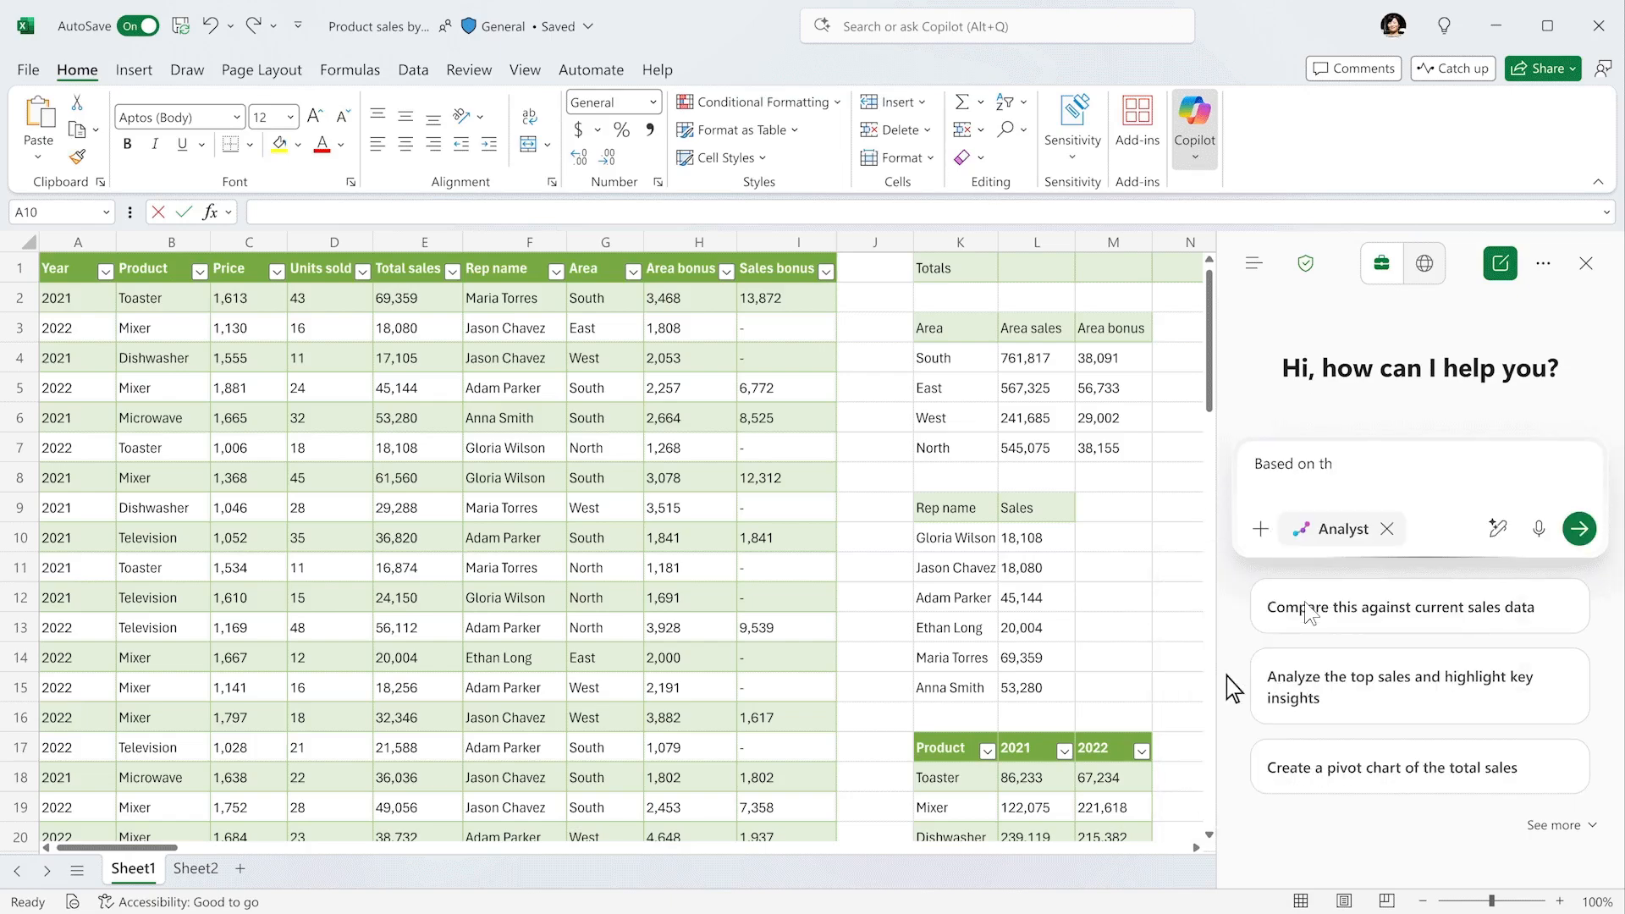
click(1578, 528)
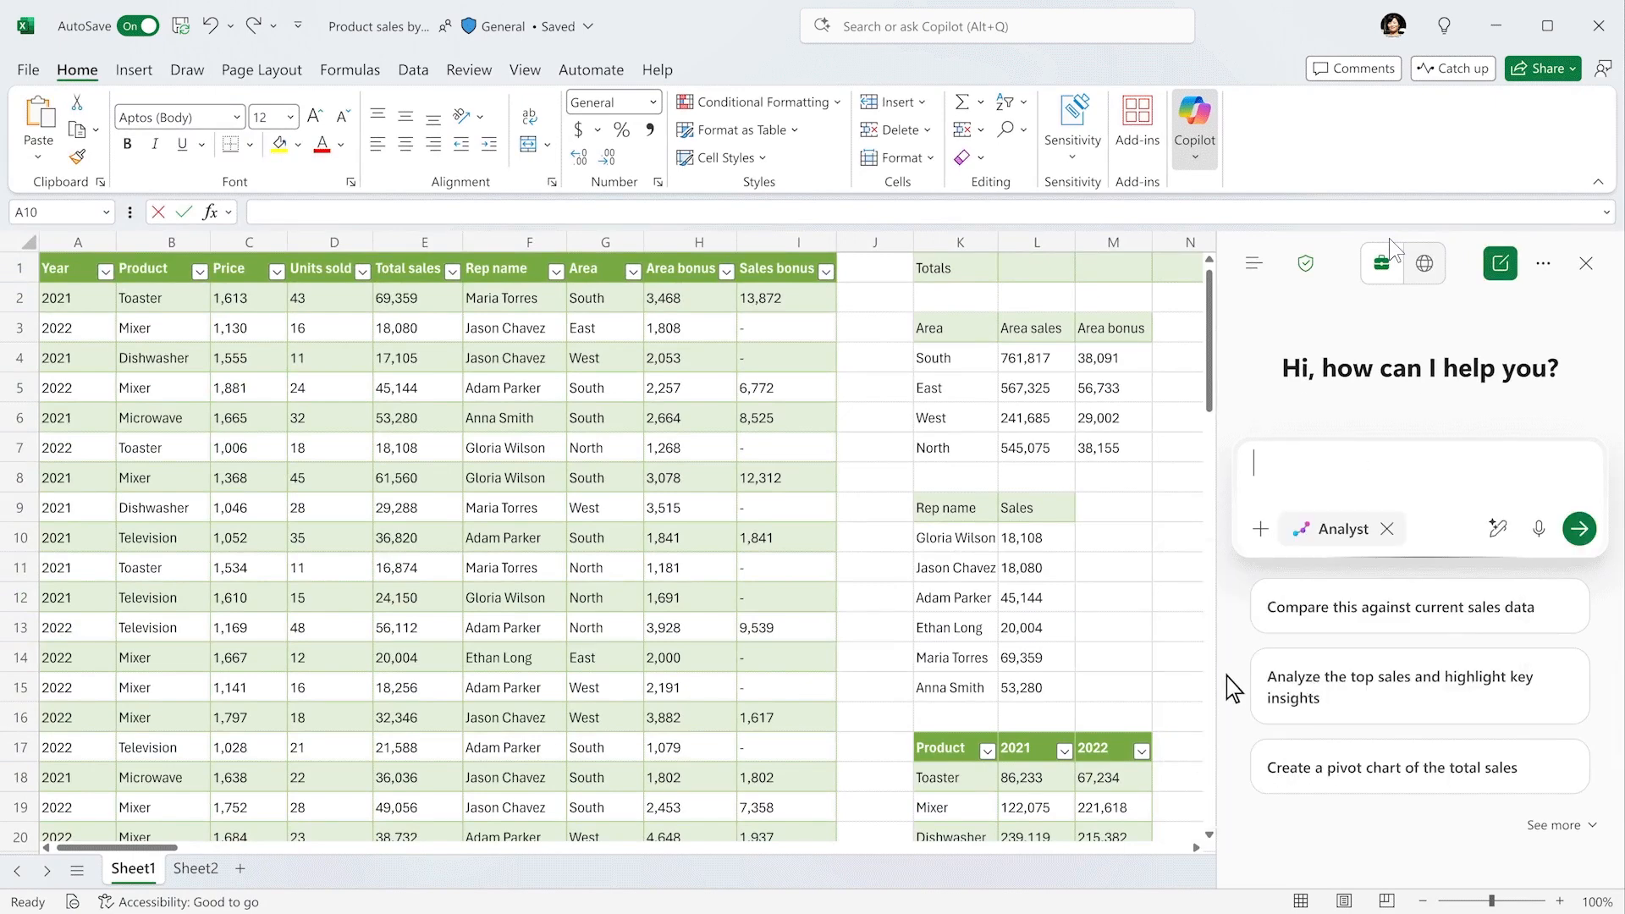
click(1386, 528)
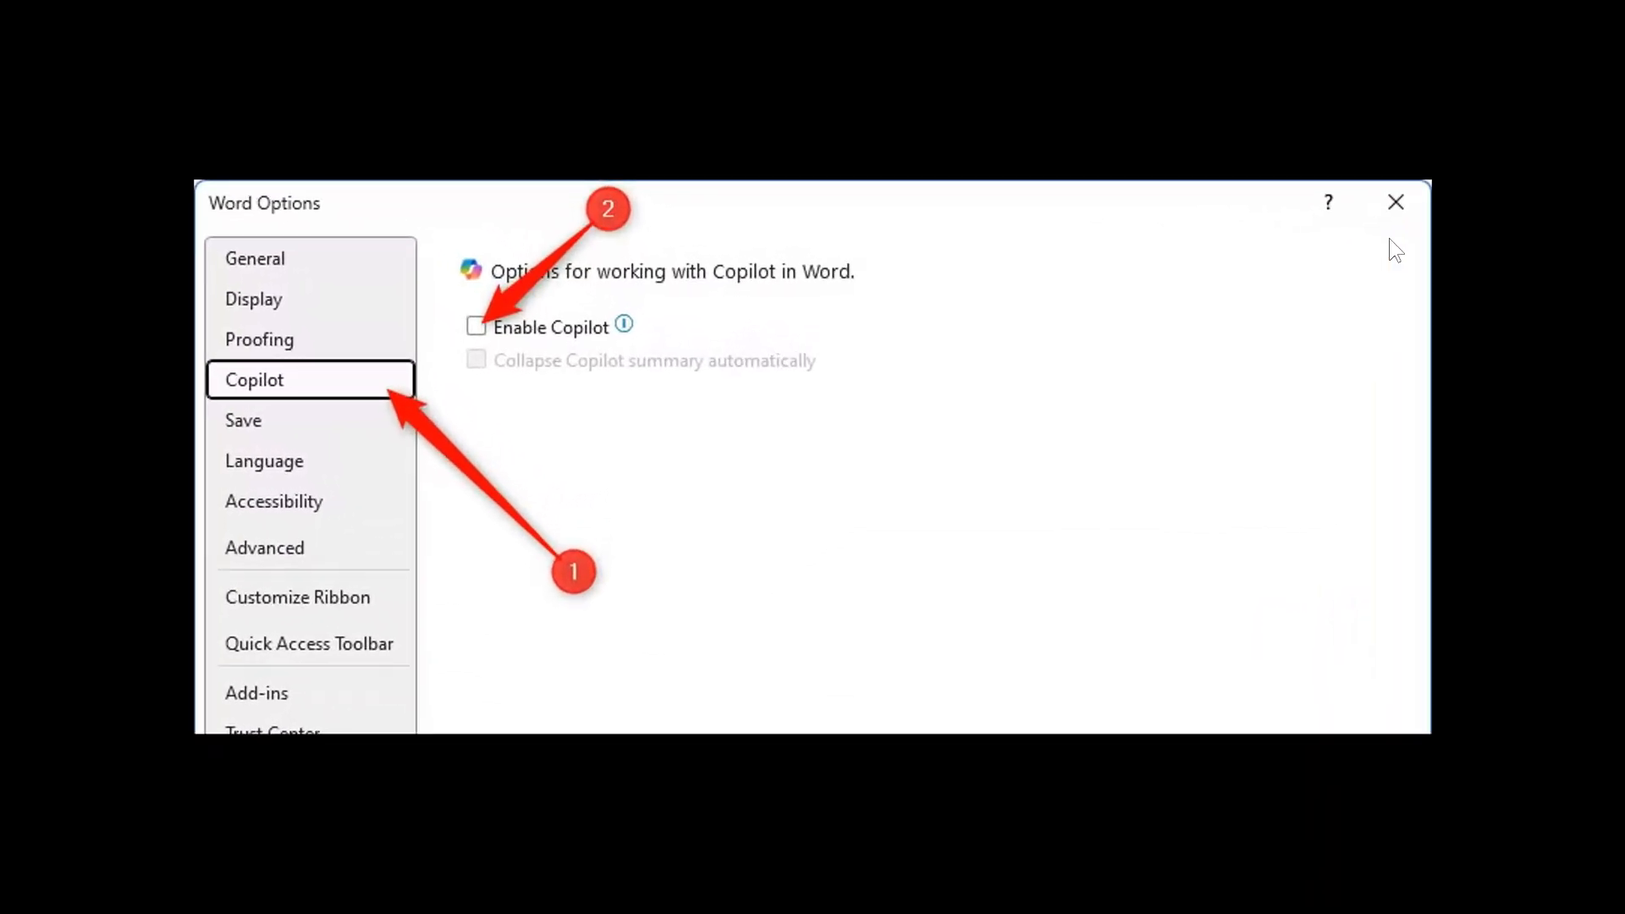
mouse_move(1247, 349)
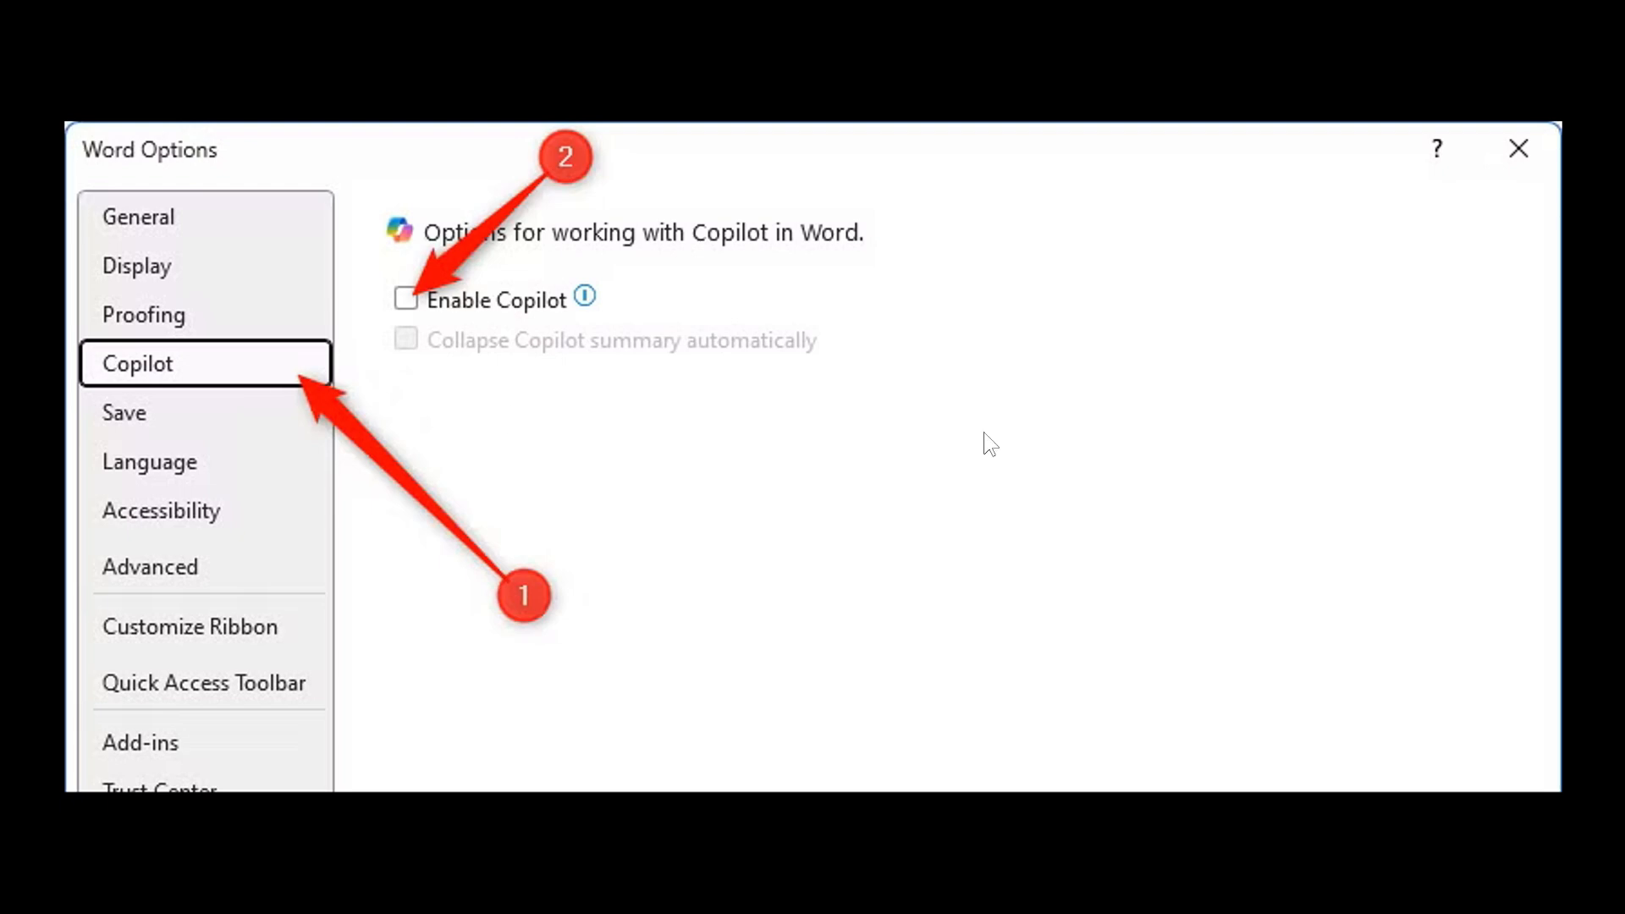
mouse_move(980, 440)
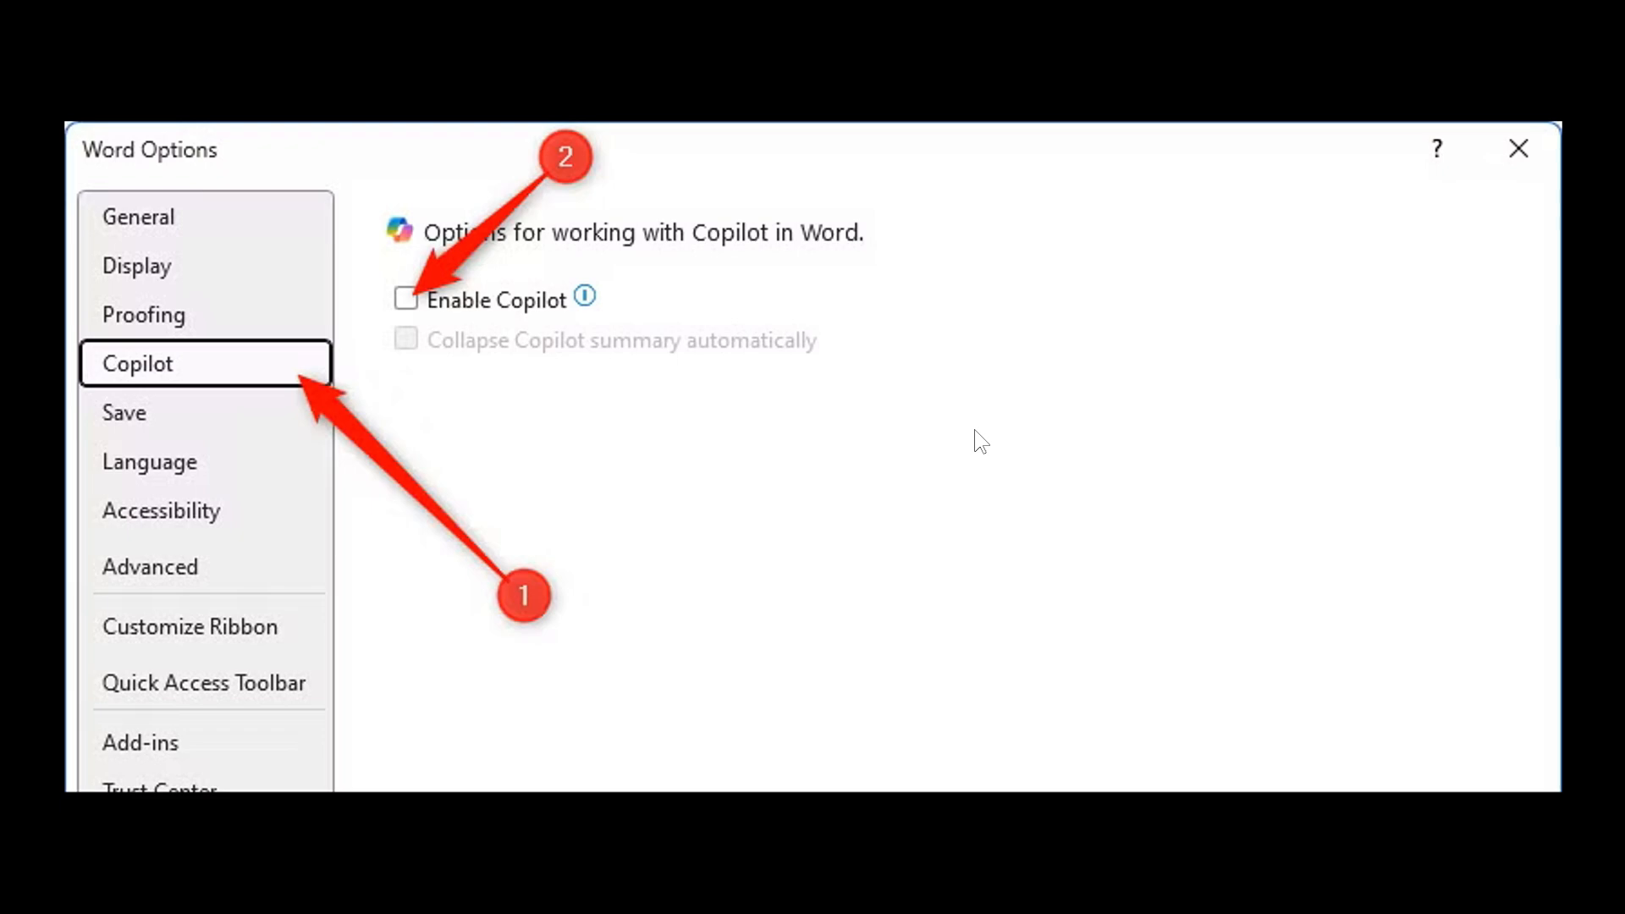
mouse_move(376, 345)
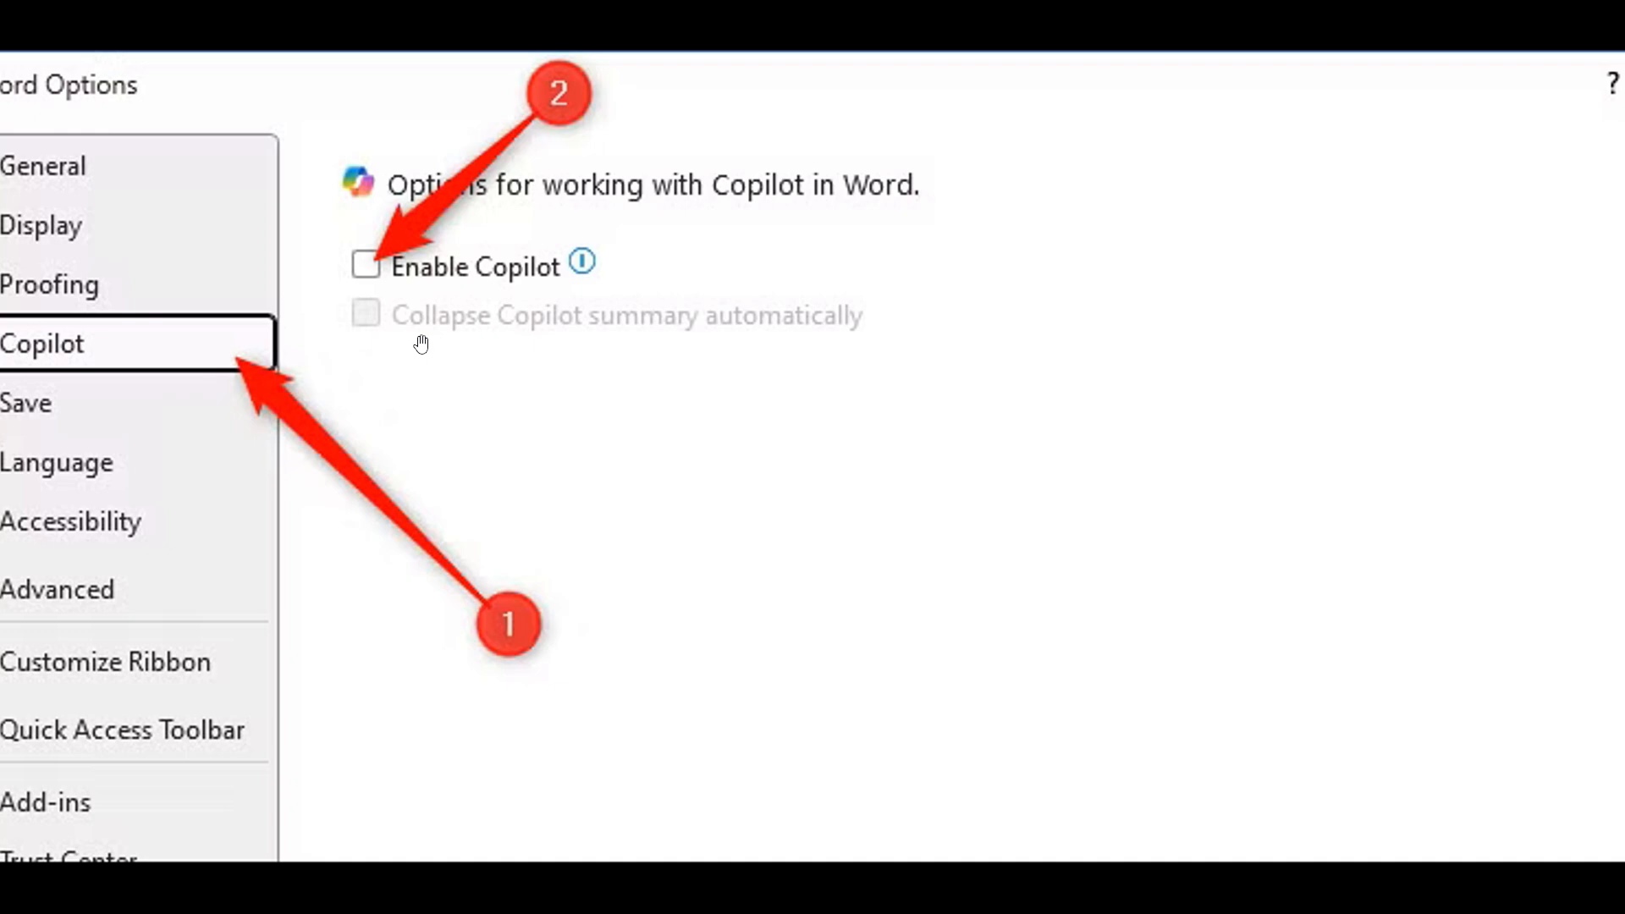
mouse_move(576, 413)
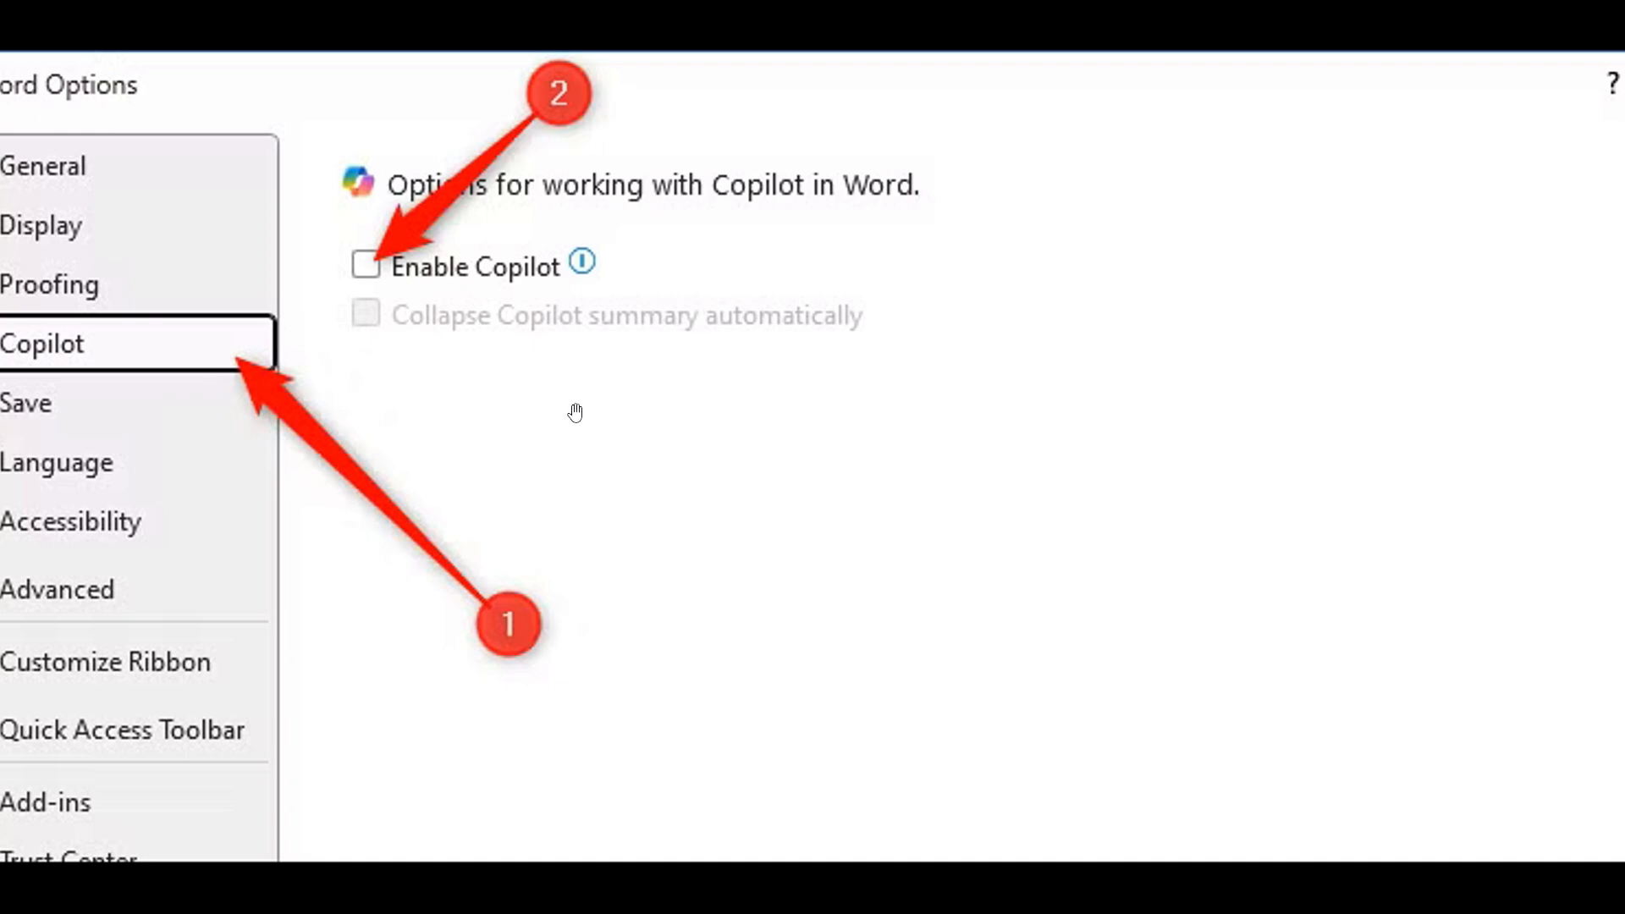
mouse_move(814, 410)
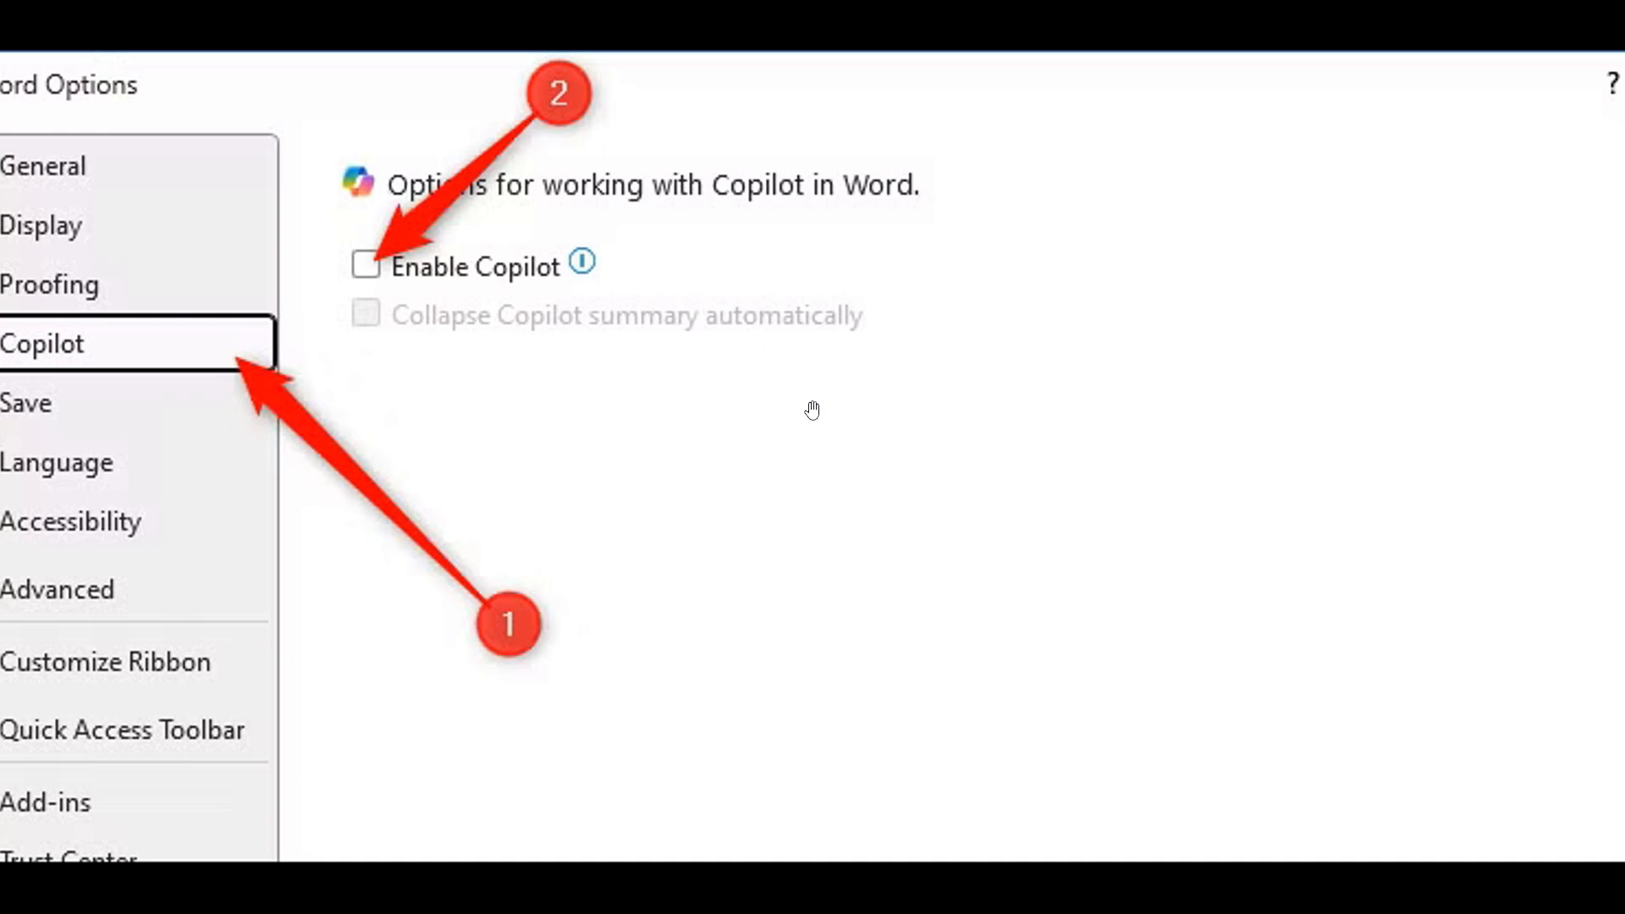
mouse_move(1049, 440)
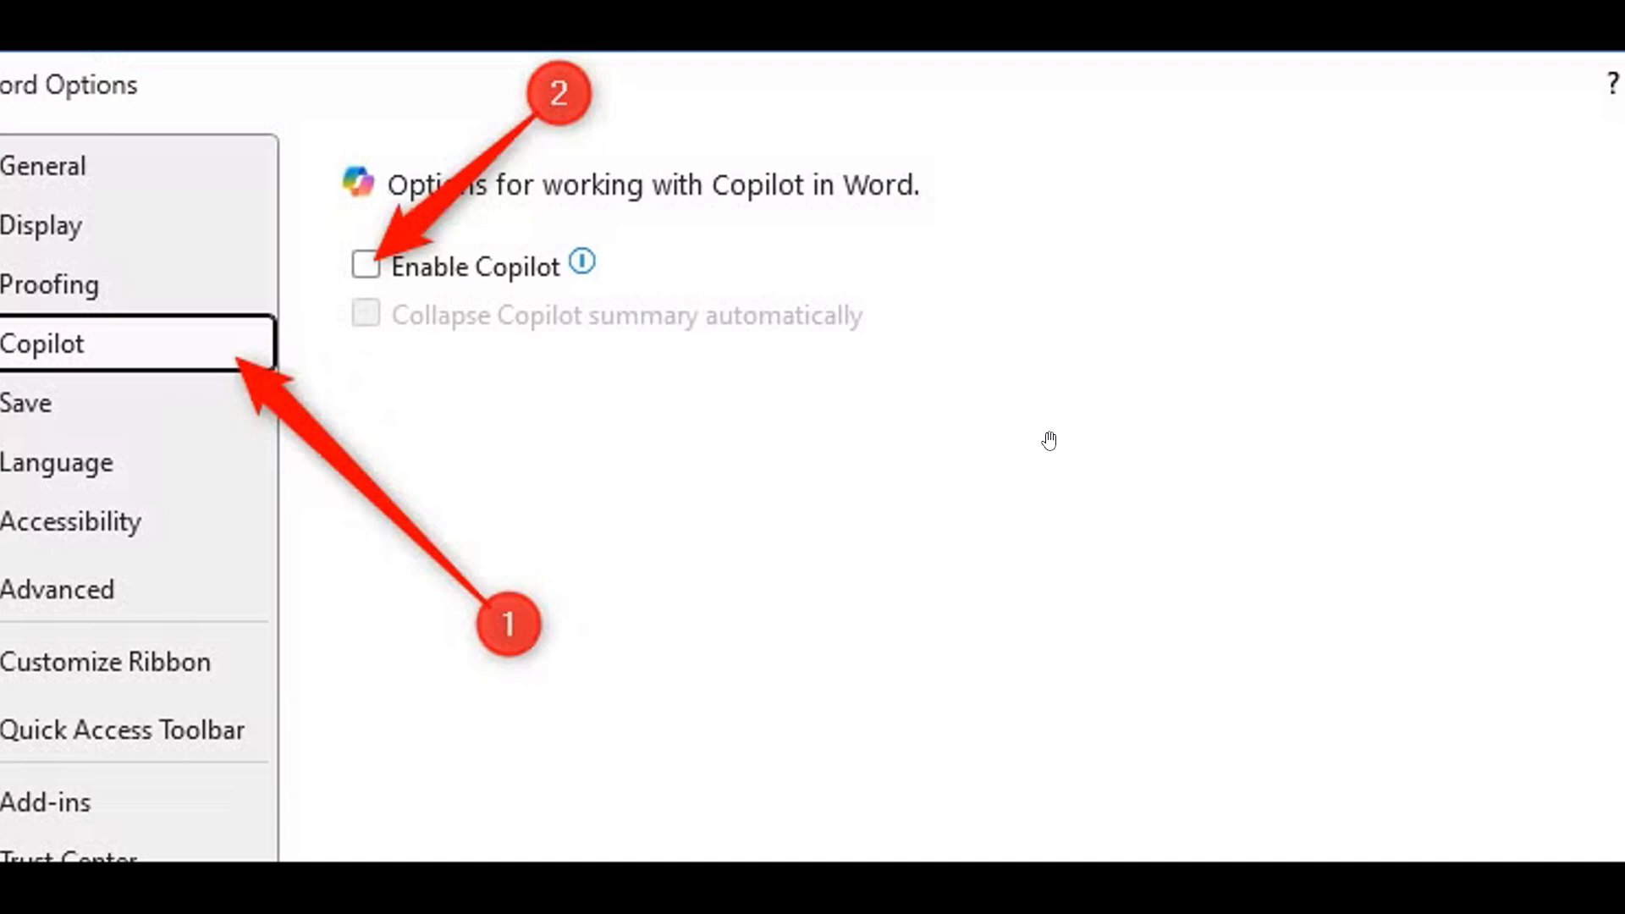
mouse_move(353, 359)
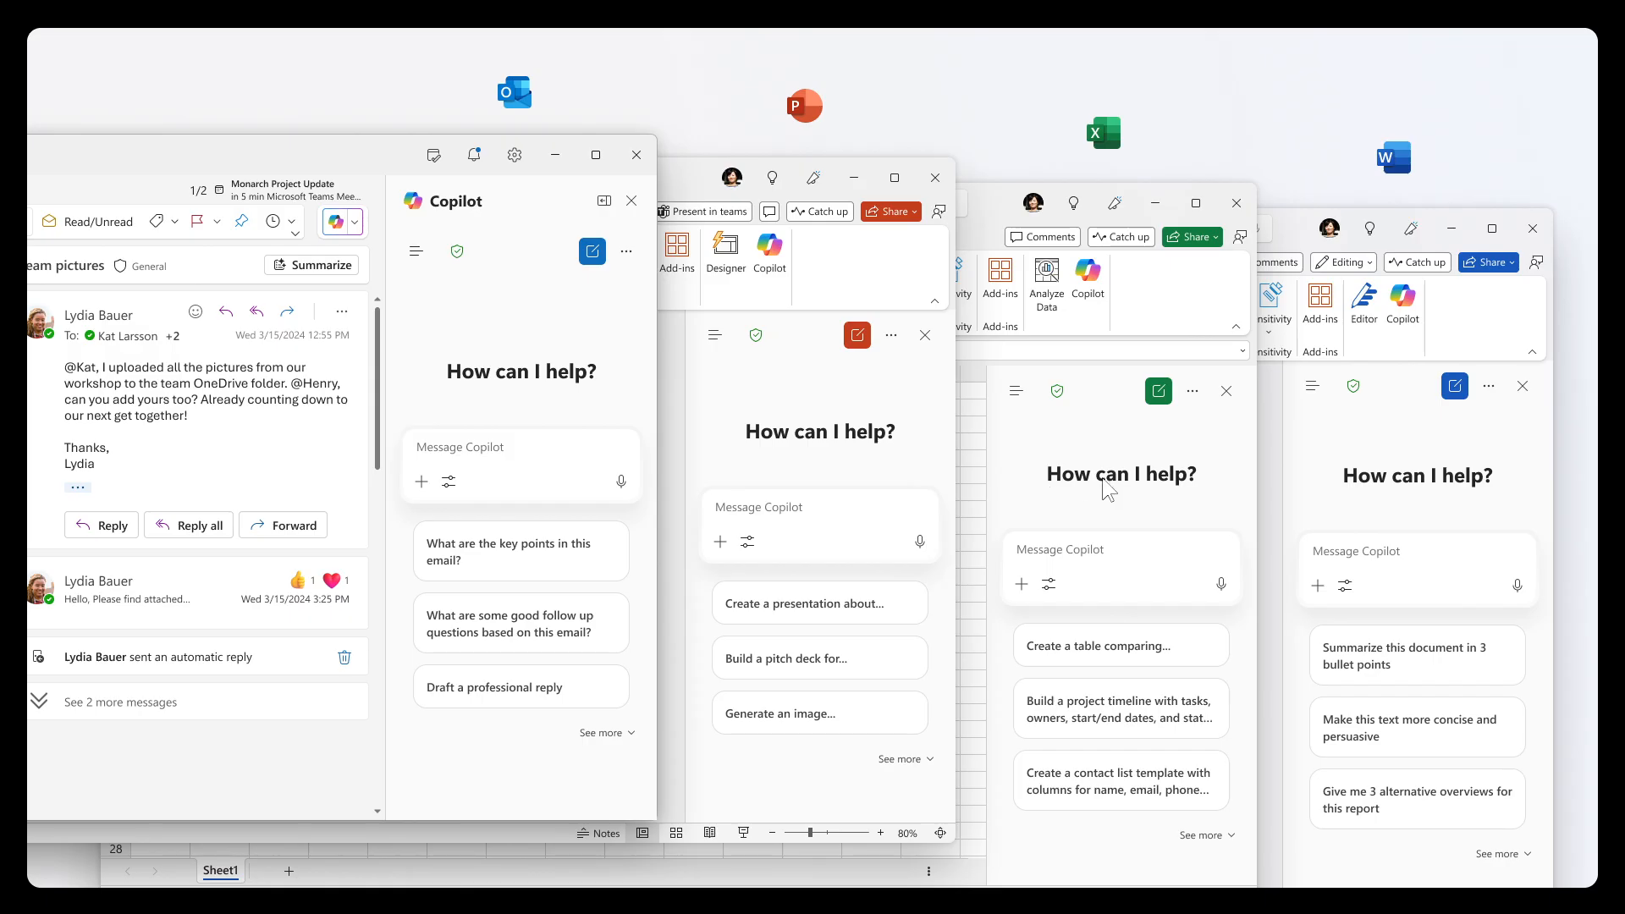
mouse_move(1194, 537)
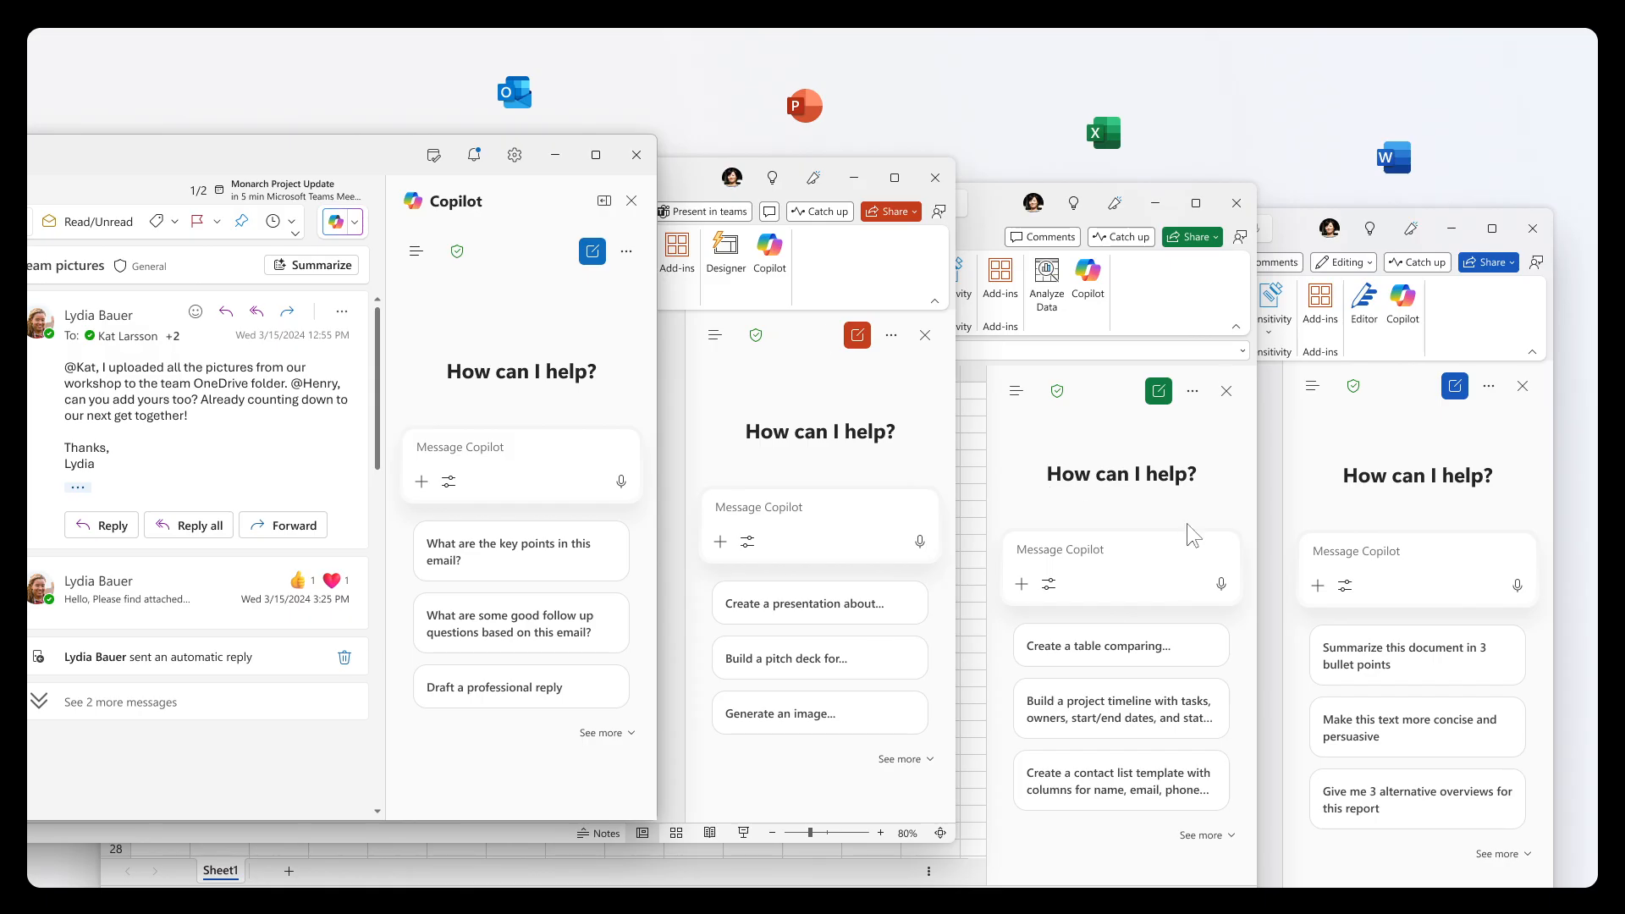